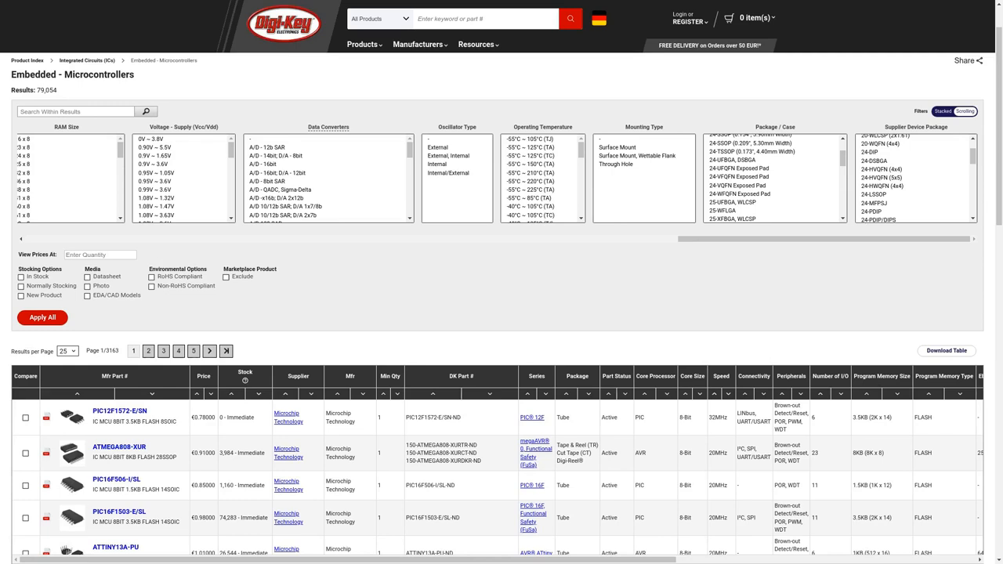
{"action": "mouse_move", "coordinate": [332, 81]}
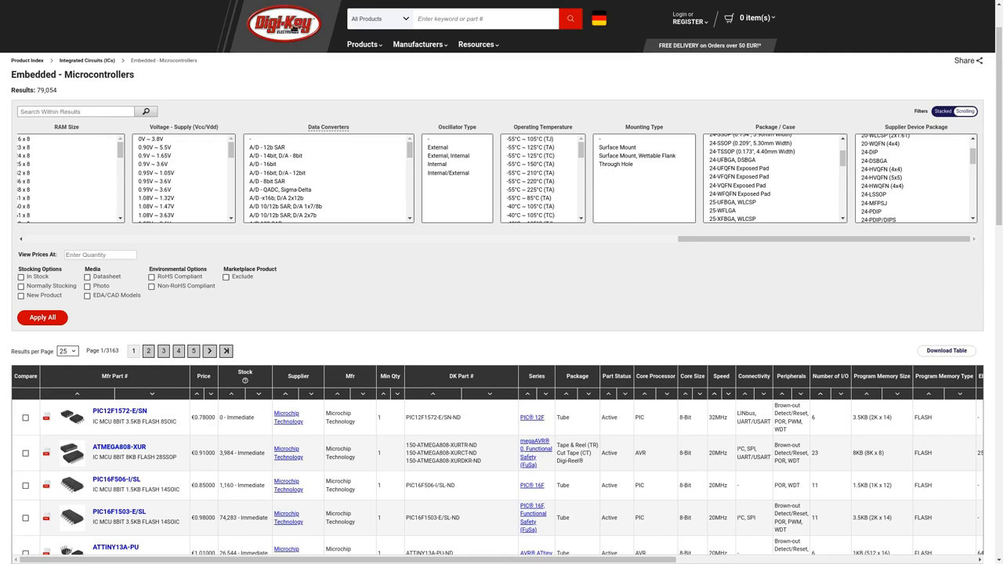
{"action": "mouse_move", "coordinate": [278, 78]}
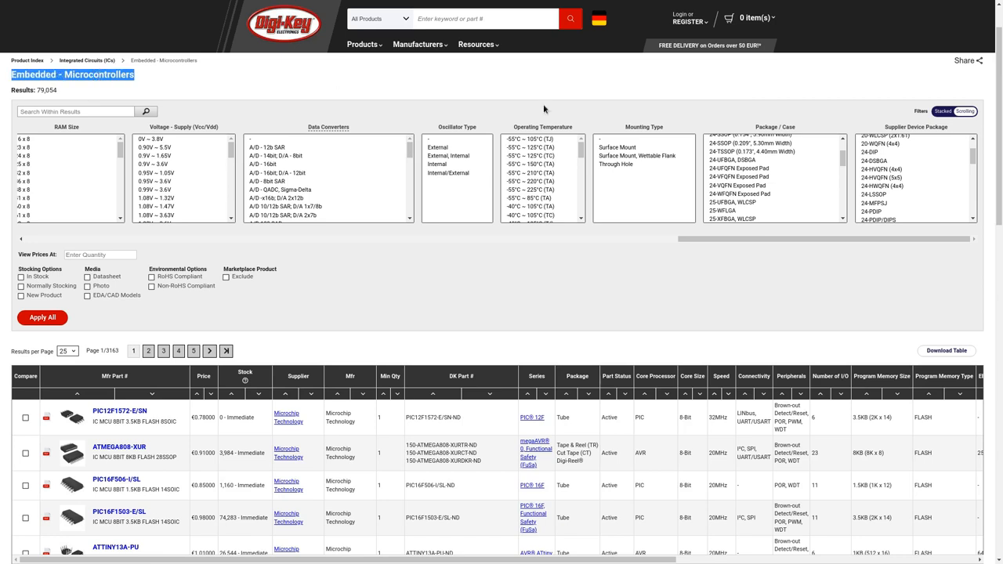
{"action": "mouse_move", "coordinate": [737, 169]}
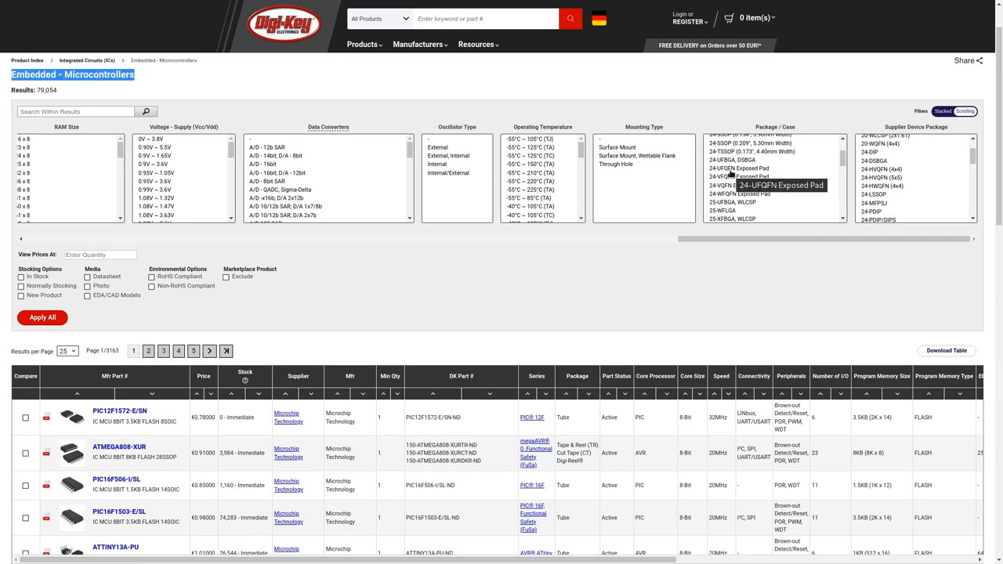
Select the 24-VFQFN Exposed Pad package in the Package/Case filter and review further options.
{"action": "left_click", "coordinate": [765, 184]}
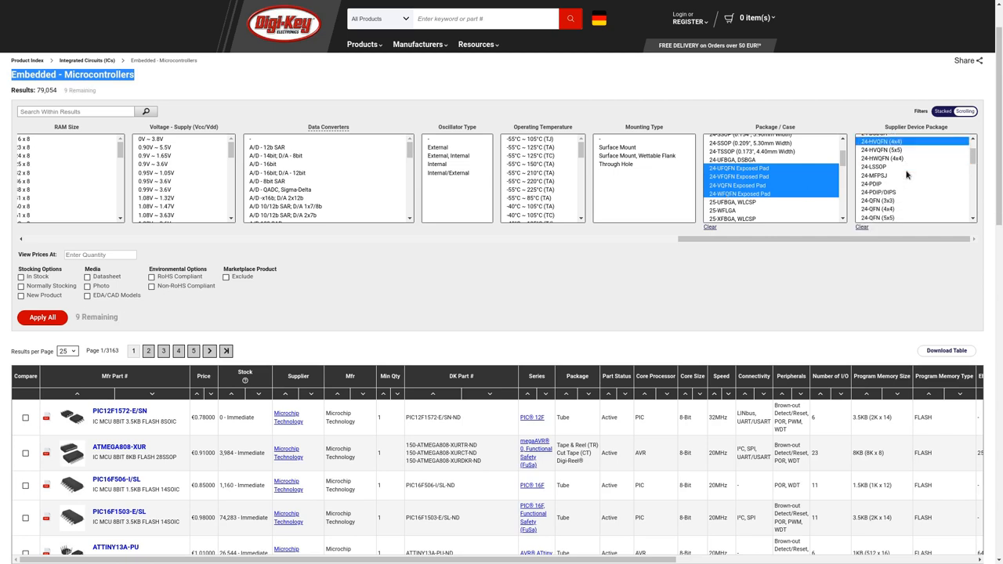
{"action": "scroll", "scroll_direction": "down", "scroll_amount": 3}
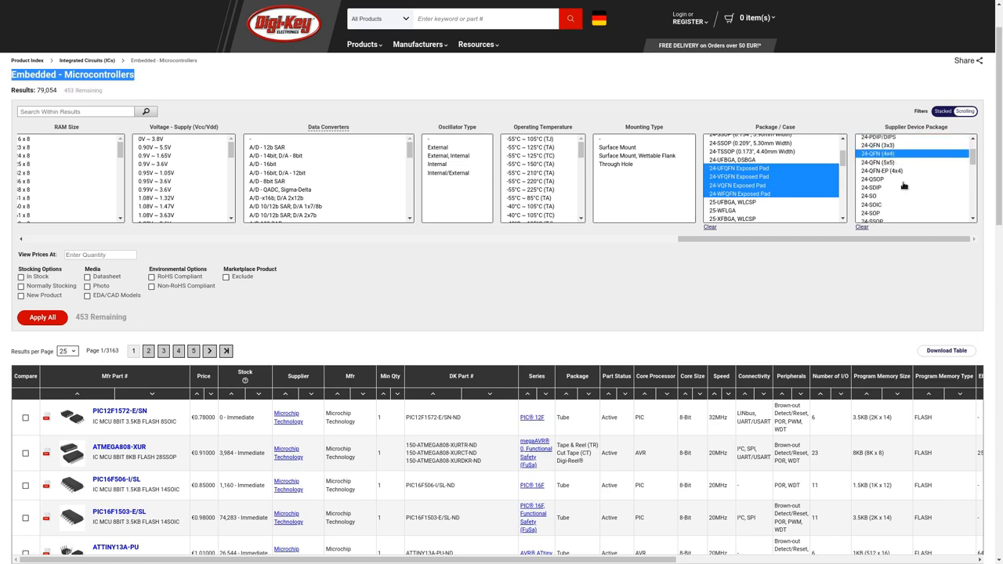
{"action": "scroll", "scroll_direction": "down", "scroll_amount": 3}
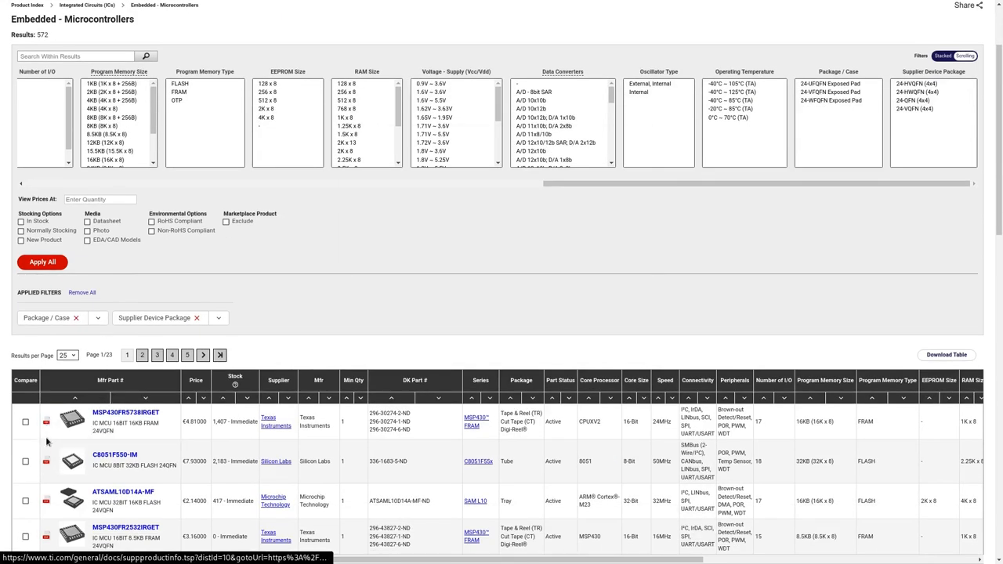
{"action": "mouse_move", "coordinate": [47, 461]}
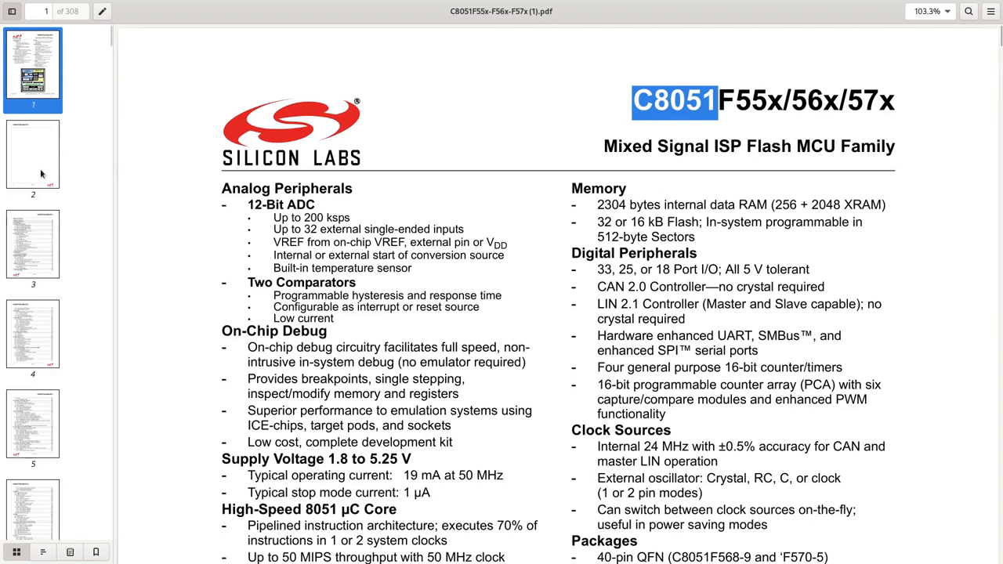
Scroll through the C8051F55x/56x/57x datasheet page thumbnails.
{"action": "scroll", "scroll_direction": "down", "scroll_amount": 3}
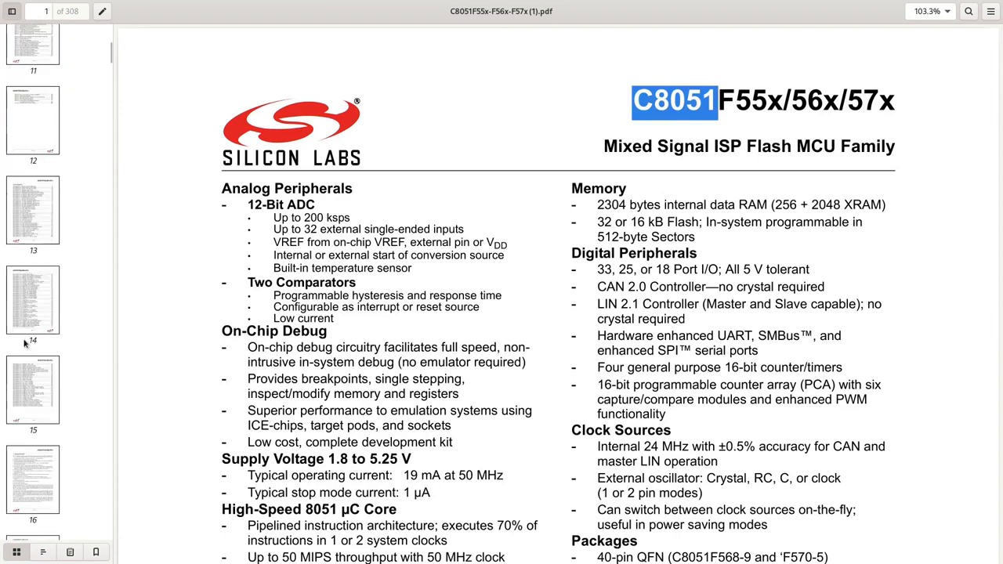
{"action": "scroll", "scroll_direction": "down", "scroll_amount": 3}
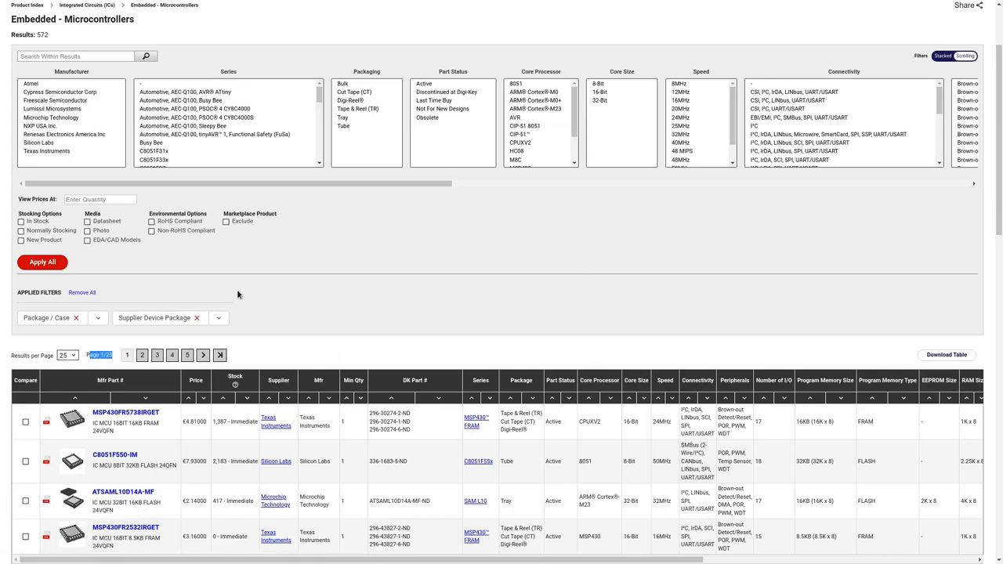
{"action": "mouse_move", "coordinate": [288, 251]}
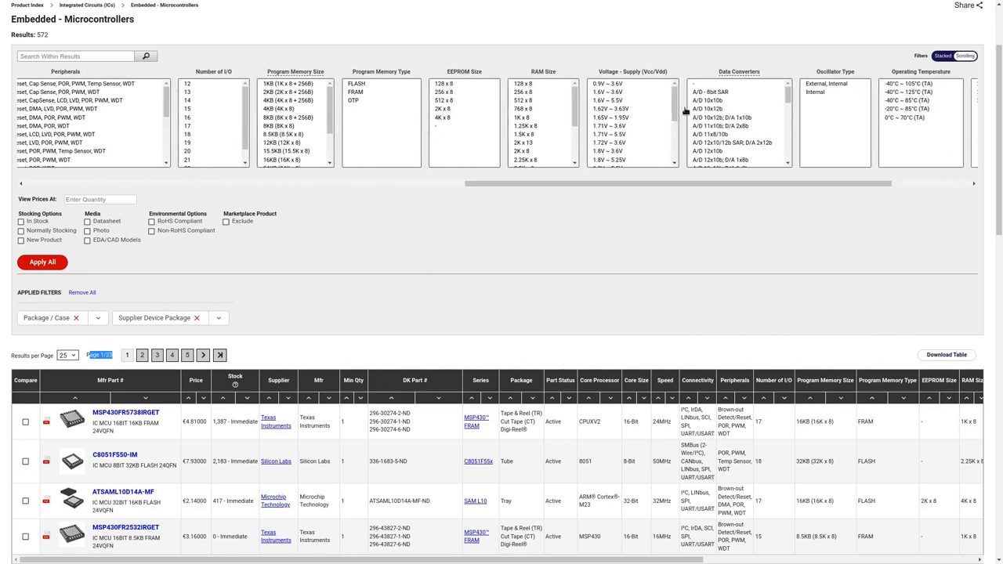
{"action": "mouse_move", "coordinate": [658, 118]}
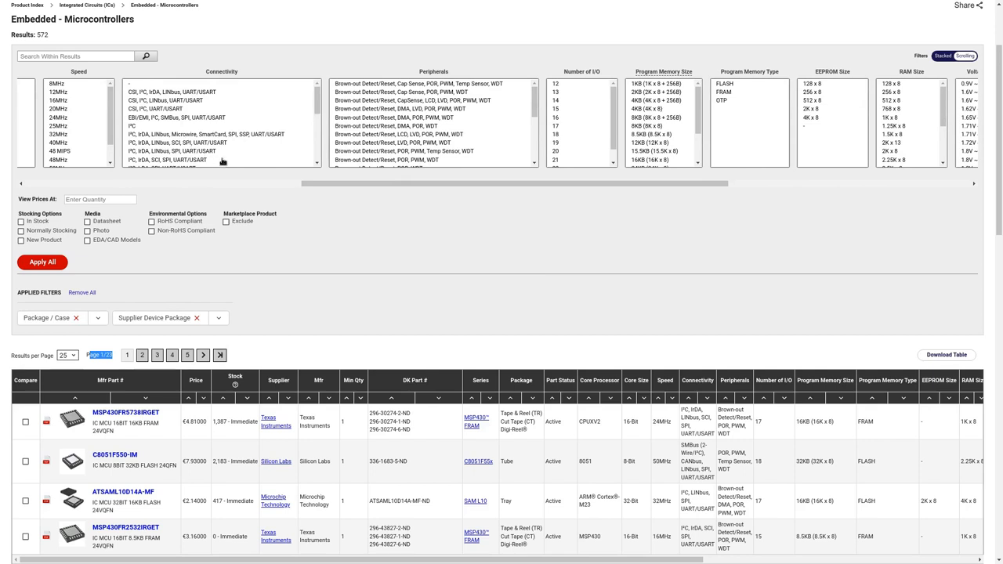
{"action": "mouse_move", "coordinate": [197, 91]}
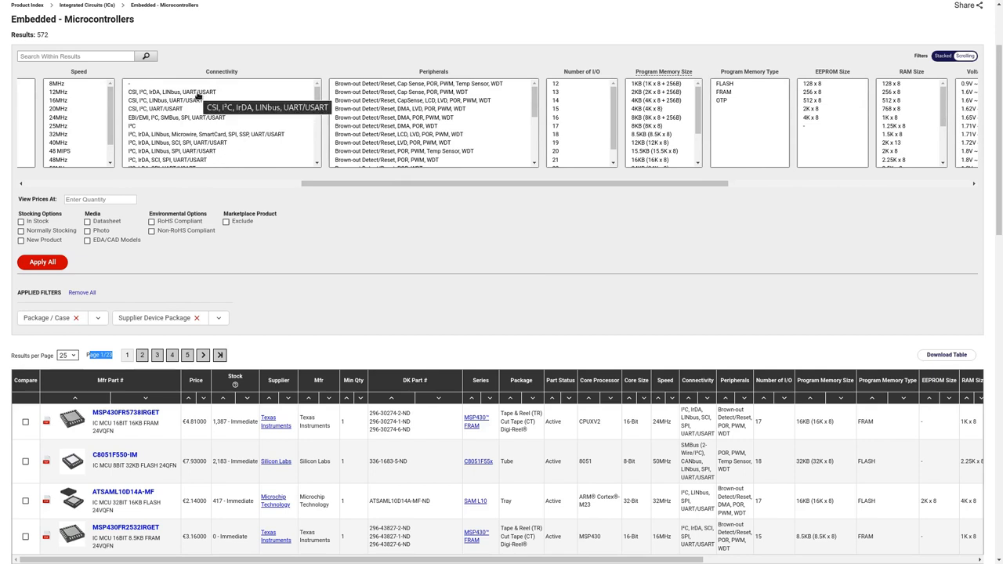
{"action": "mouse_move", "coordinate": [181, 160]}
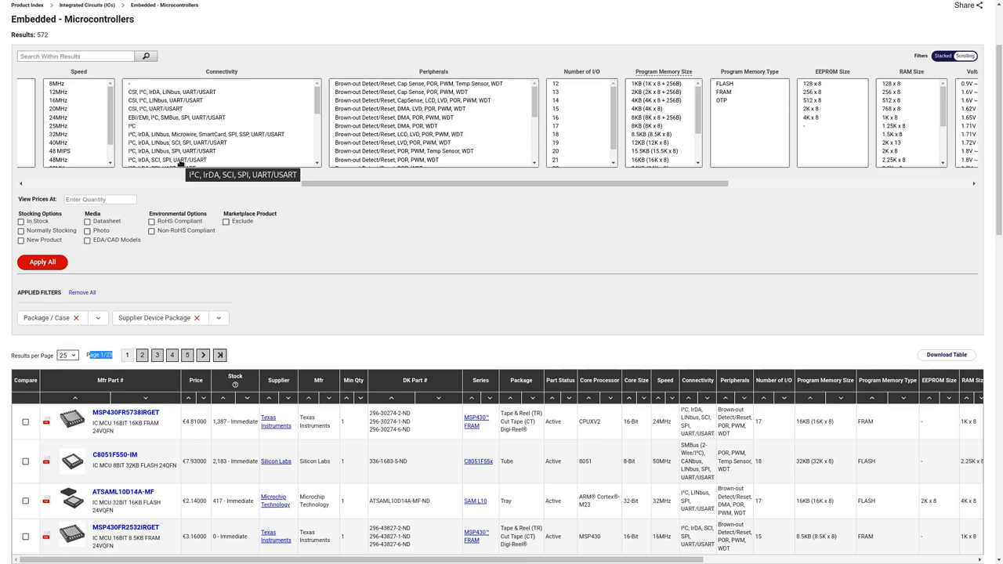
{"action": "mouse_move", "coordinate": [194, 100]}
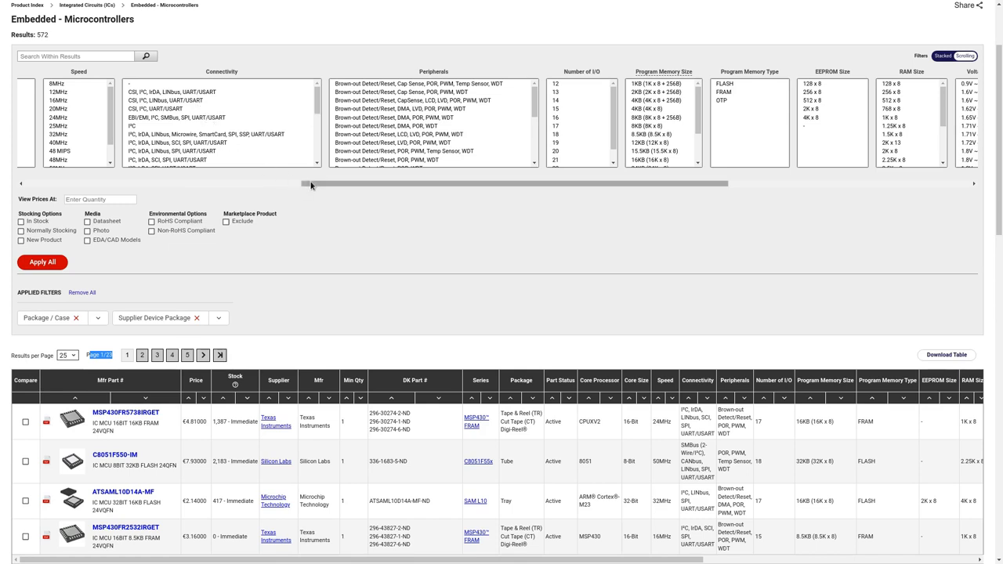
{"action": "left_click_drag", "start_coordinate": [310, 183], "coordinate": [125, 184]}
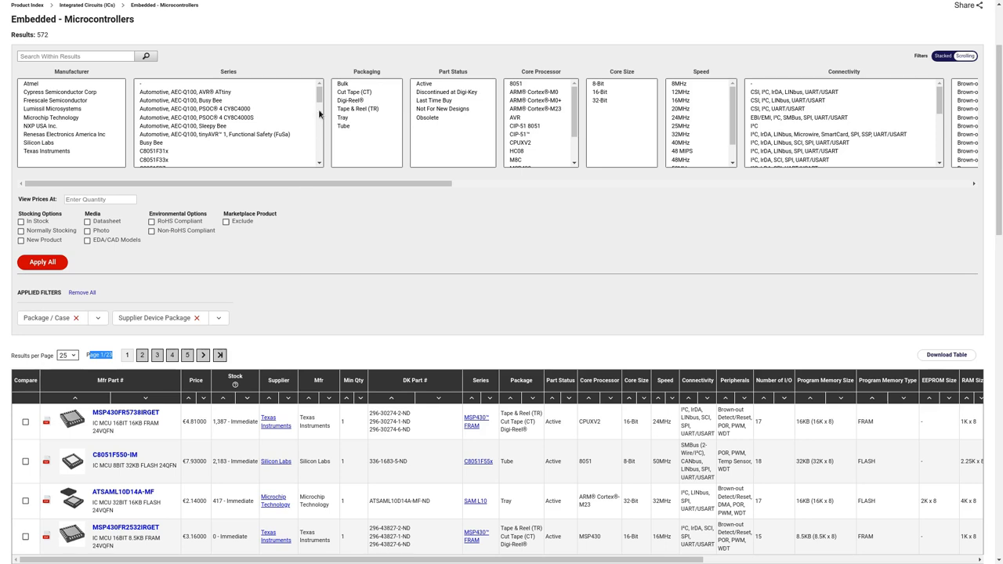
Apply the MSP430 FRAM series selection to the 24-pin microcontroller results.
{"action": "scroll", "scroll_direction": "down", "scroll_amount": 3}
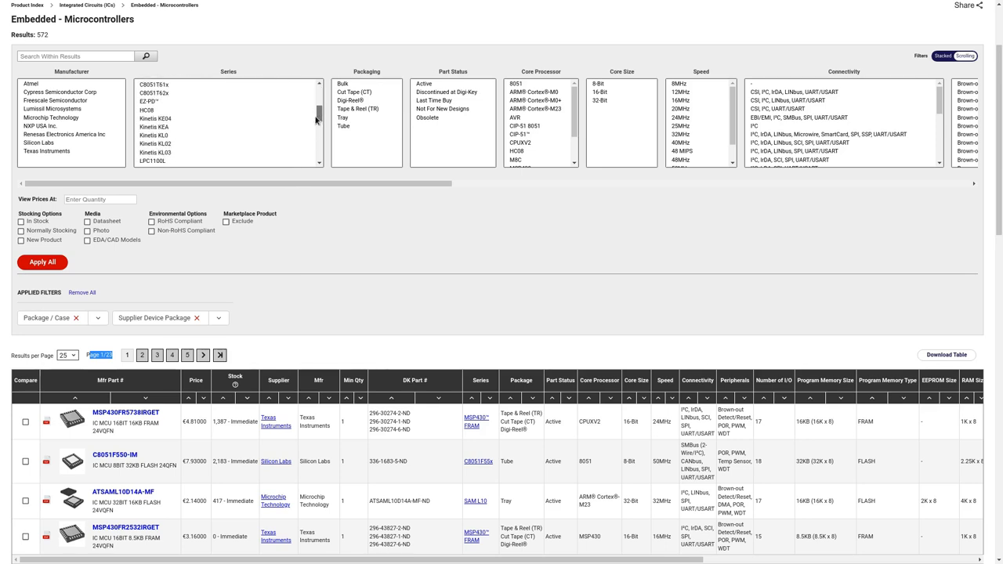
{"action": "scroll", "scroll_direction": "down", "scroll_amount": 3}
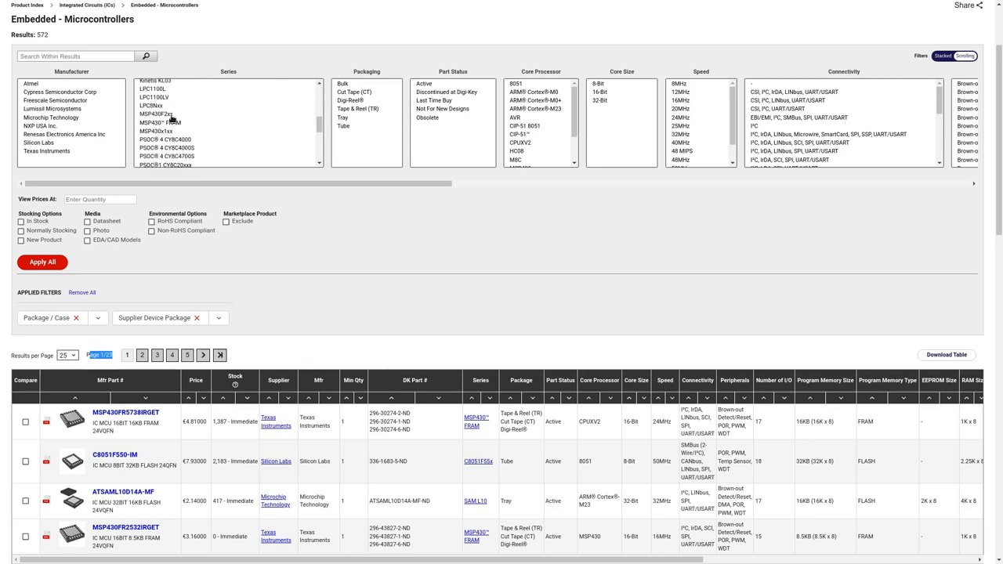
{"action": "mouse_move", "coordinate": [160, 122]}
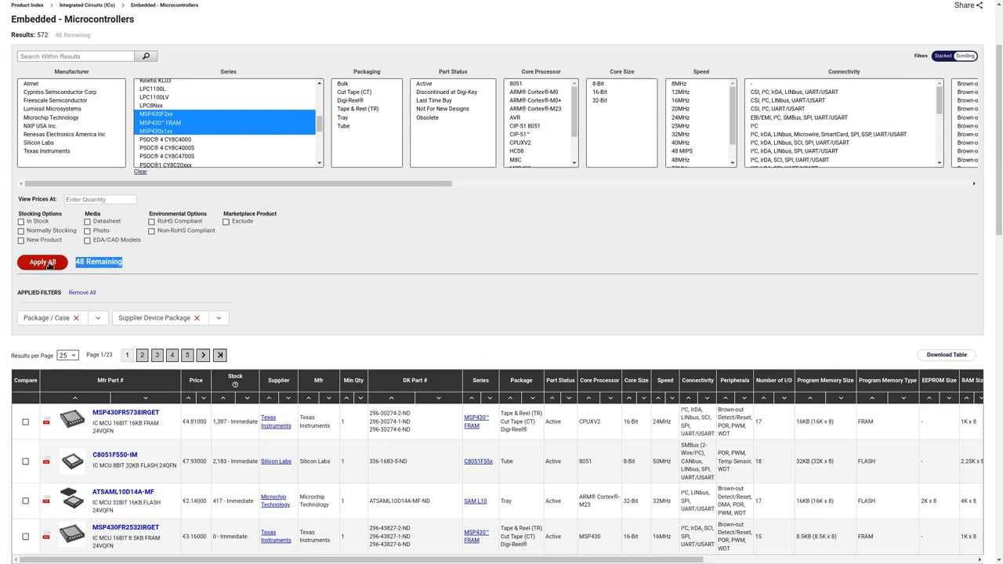
{"action": "left_click", "coordinate": [42, 262]}
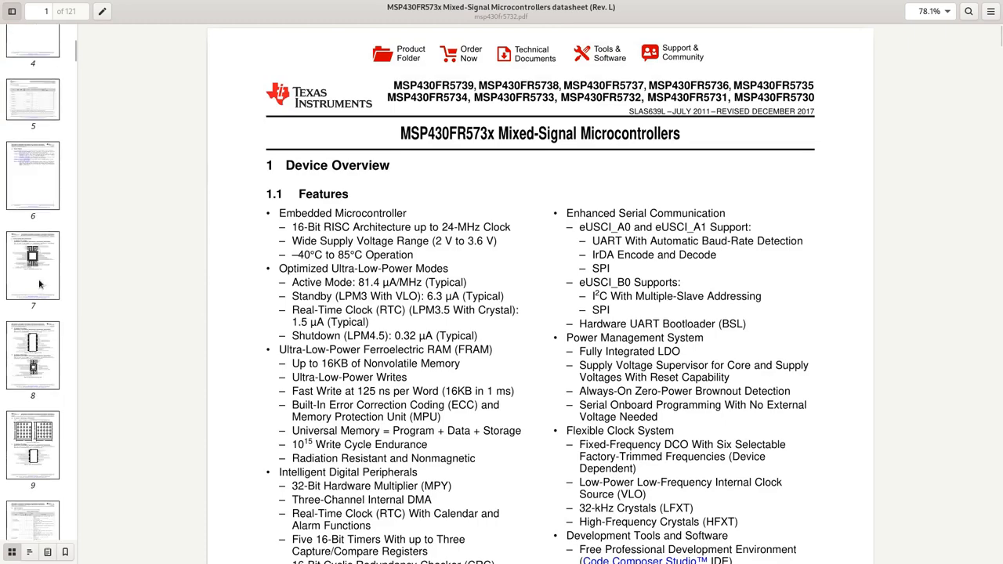
Jump to section 4 Terminal Configuration and scroll through the package pin diagrams, including 24-pin RGE.
{"action": "left_click", "coordinate": [32, 266]}
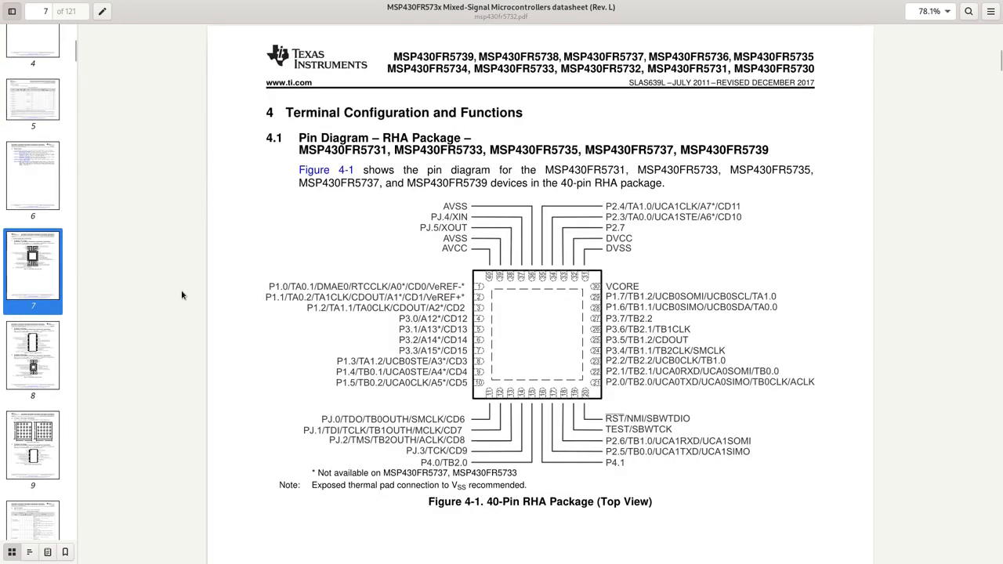
{"action": "scroll", "scroll_direction": "down", "scroll_amount": 3}
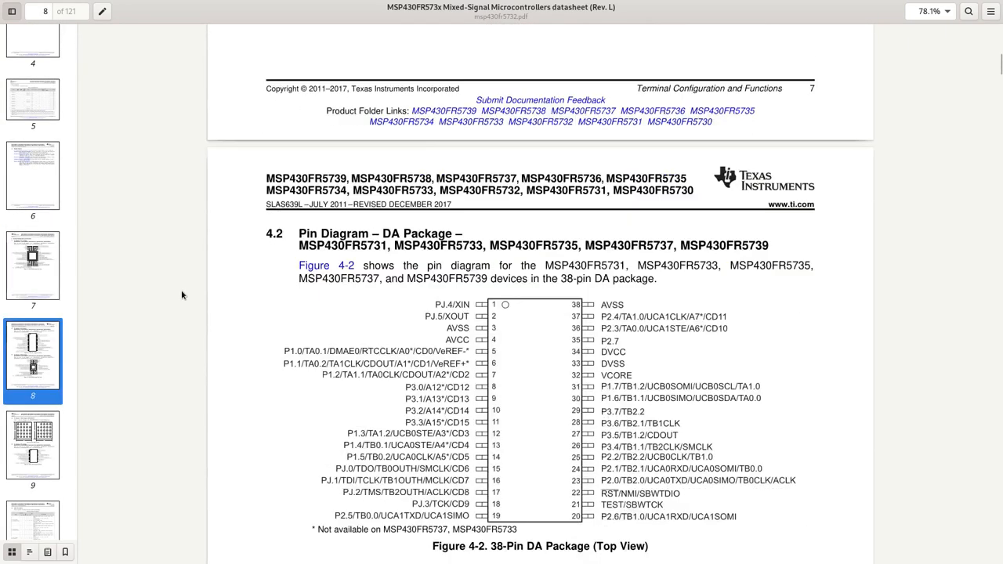
{"action": "scroll", "scroll_direction": "down", "scroll_amount": 3}
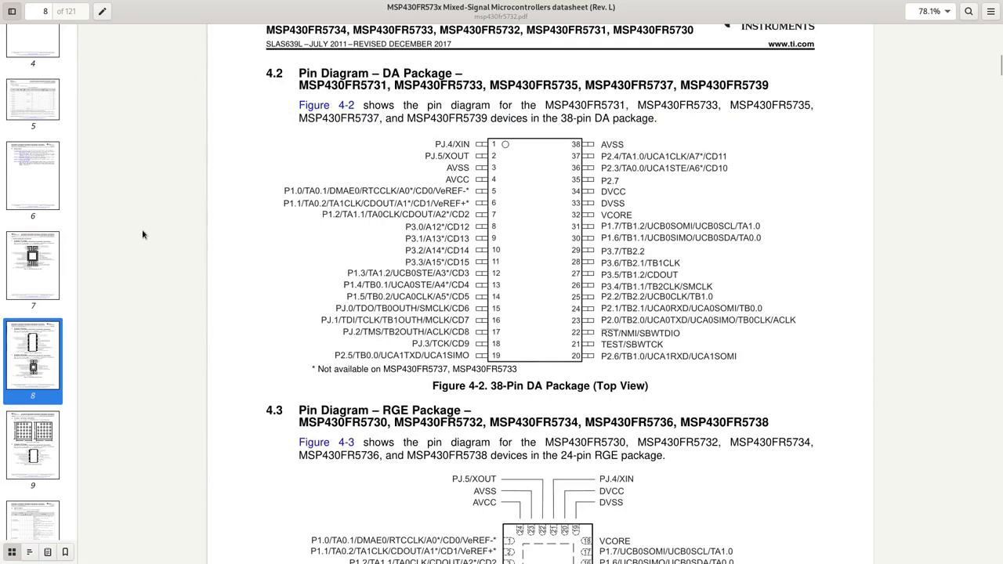
{"action": "scroll", "scroll_direction": "down", "scroll_amount": 3}
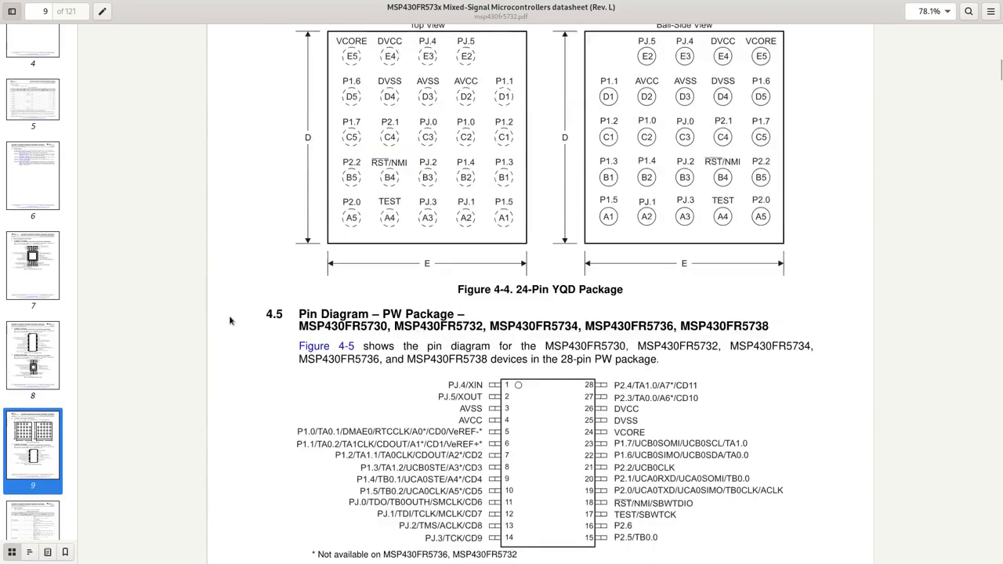
{"action": "scroll", "scroll_direction": "down", "scroll_amount": 3}
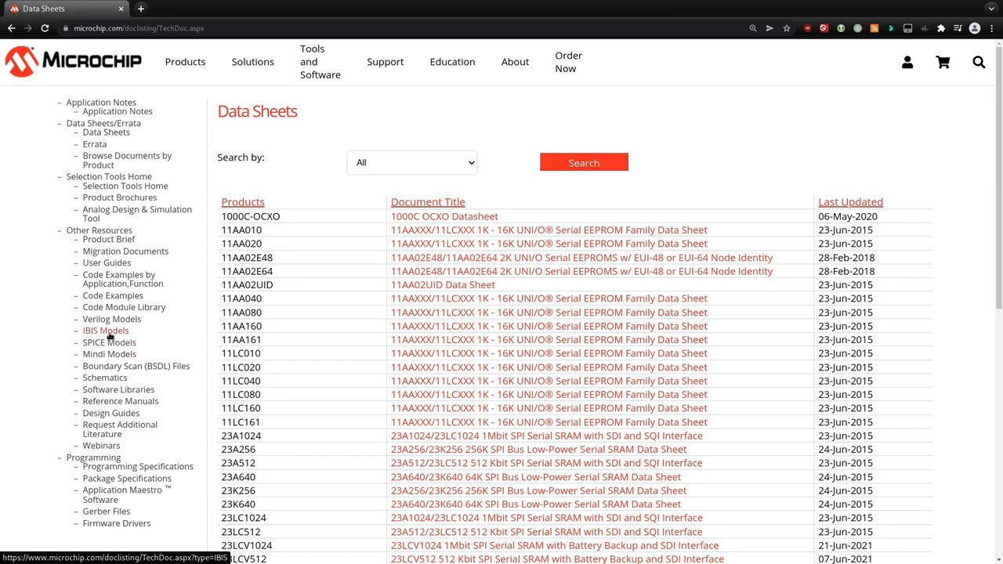
Bring up the IBIS Models listing and open the PIC18LF6xK80 model document.
{"action": "left_click", "coordinate": [105, 329]}
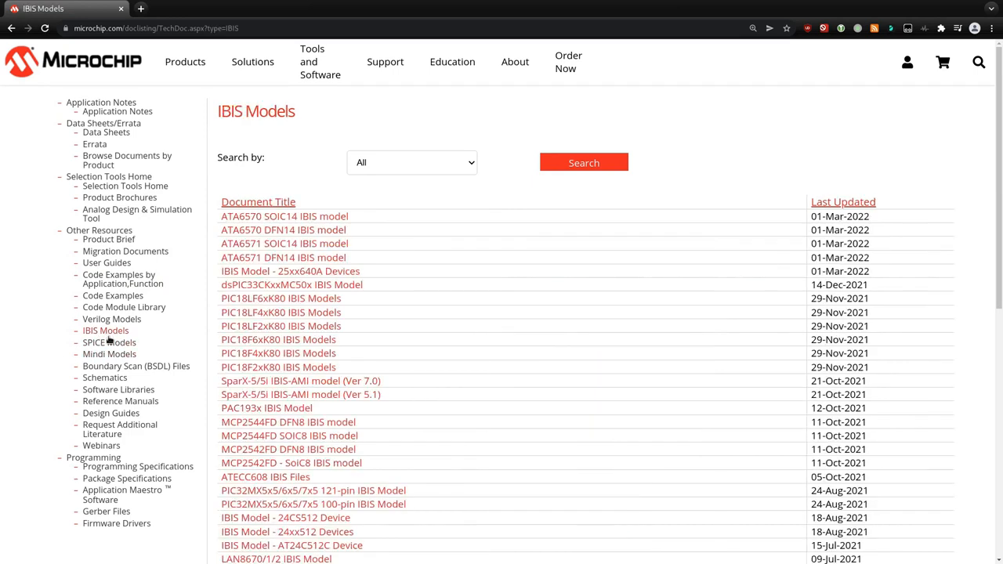
{"action": "left_click", "coordinate": [135, 367]}
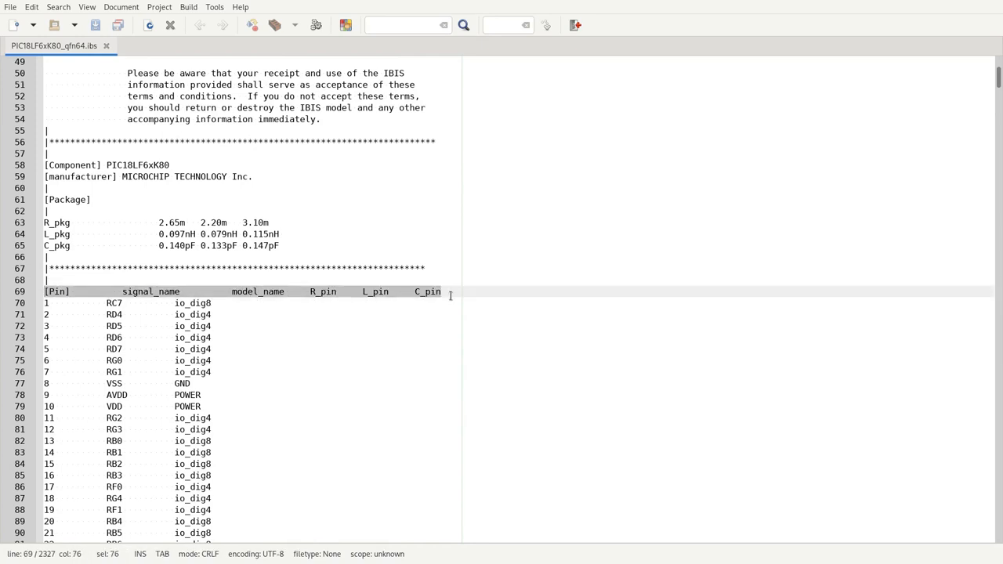
Review the PIC18LF6xK80_qfn64.ibs [Pin] table and select the [GND Clamp] section heading.
{"action": "left_click", "coordinate": [47, 304]}
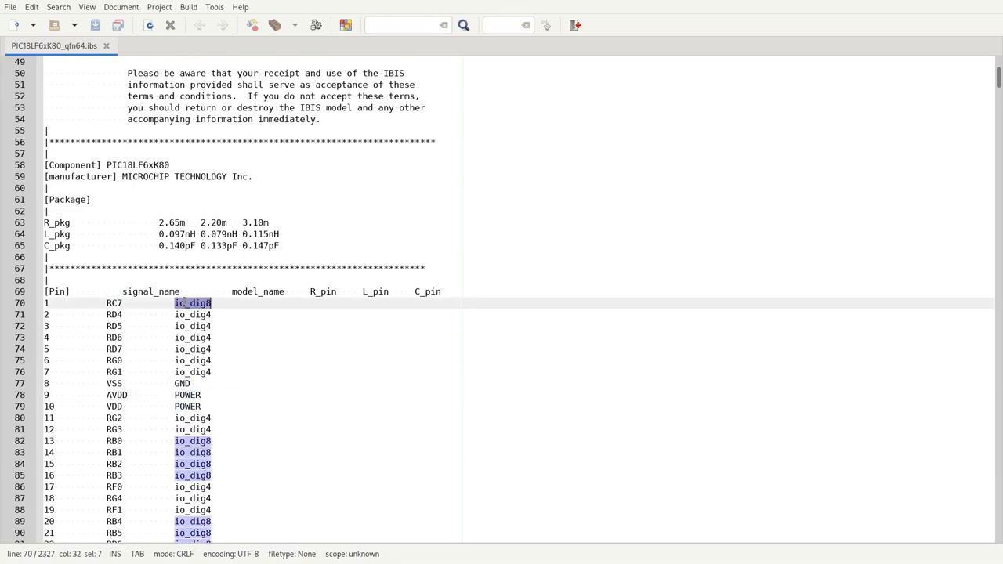
{"action": "scroll", "scroll_direction": "down", "scroll_amount": 3}
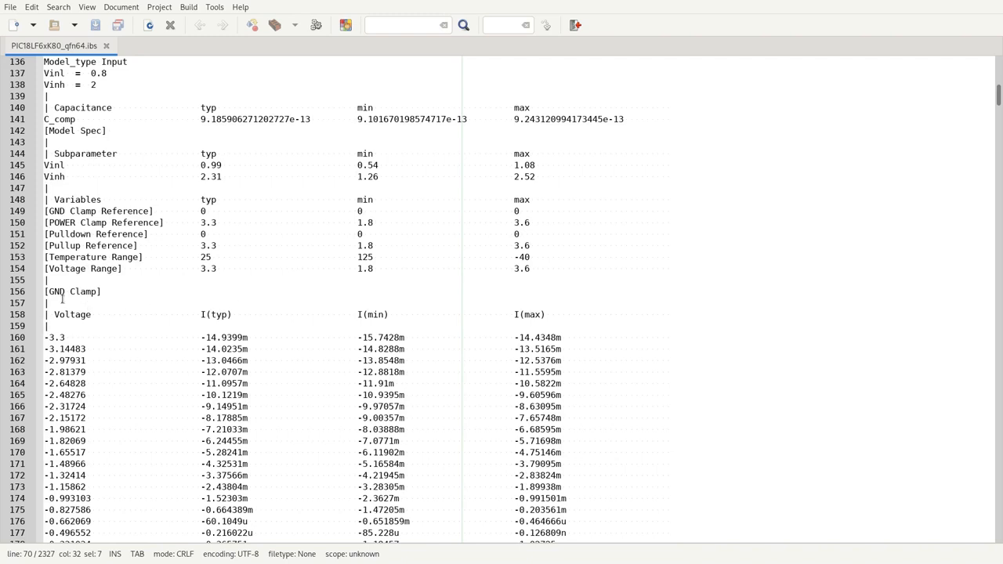
{"action": "left_click_drag", "start_coordinate": [44, 337], "coordinate": [101, 464]}
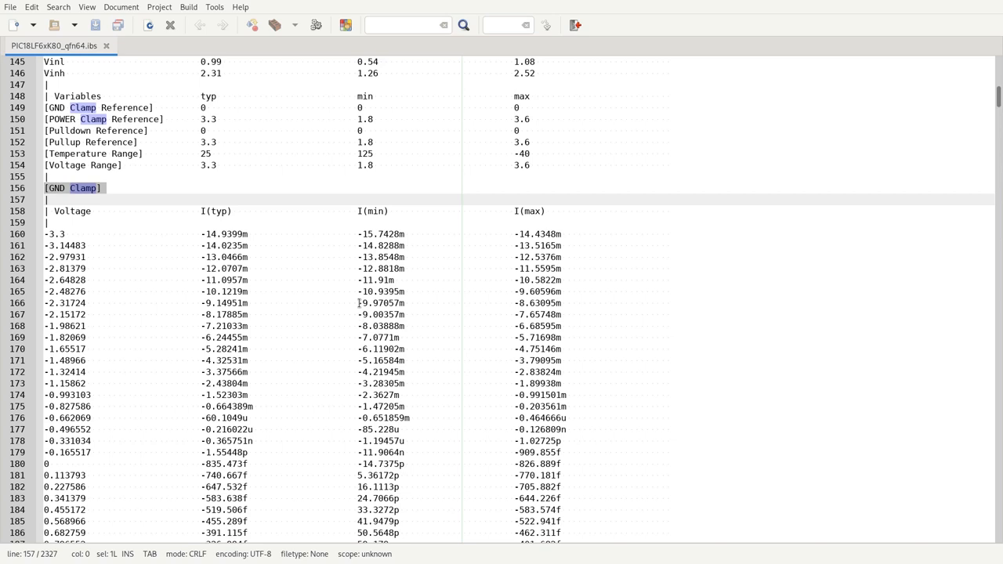
{"action": "mouse_move", "coordinate": [357, 432]}
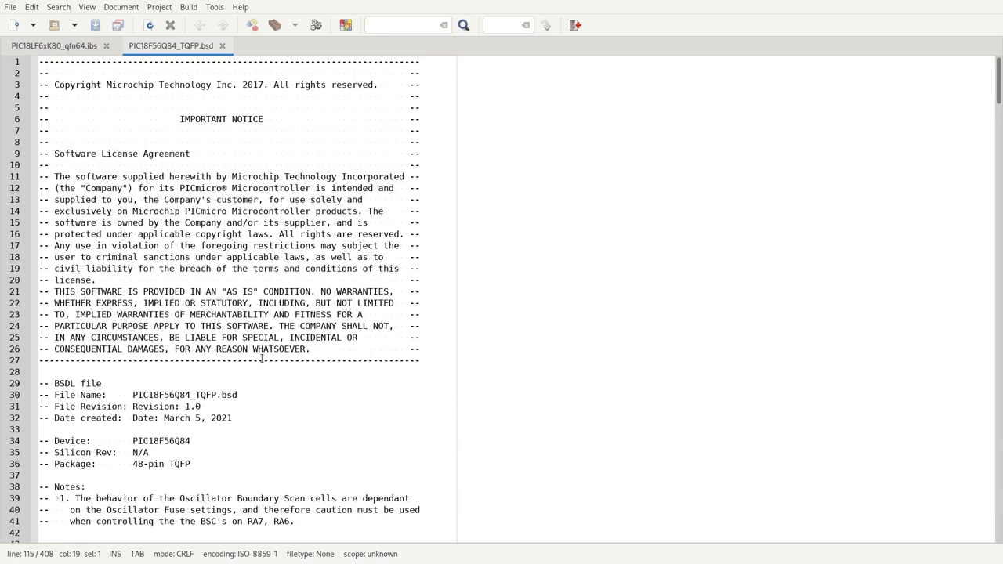
Scroll through the PIC18F56Q84_TQFP.bsd port list and boundary scan attributes.
{"action": "scroll", "scroll_direction": "down", "scroll_amount": 3}
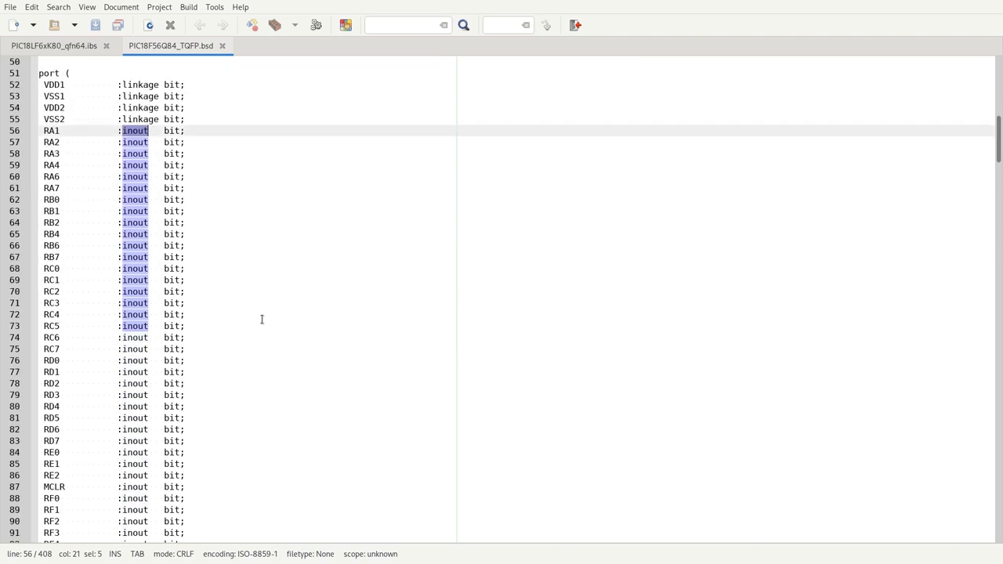
{"action": "scroll", "scroll_direction": "down", "scroll_amount": 3}
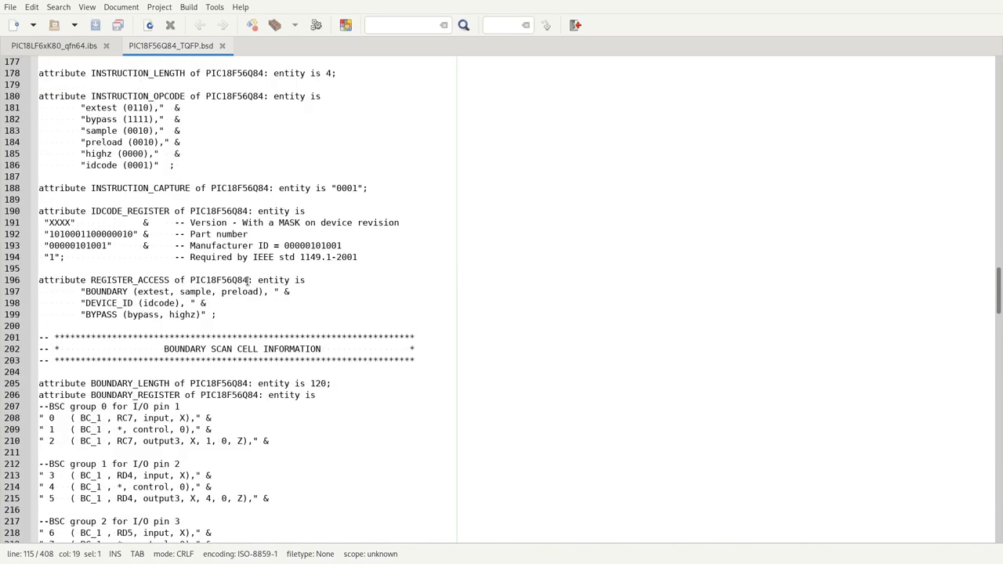
{"action": "scroll", "scroll_direction": "down", "scroll_amount": 3}
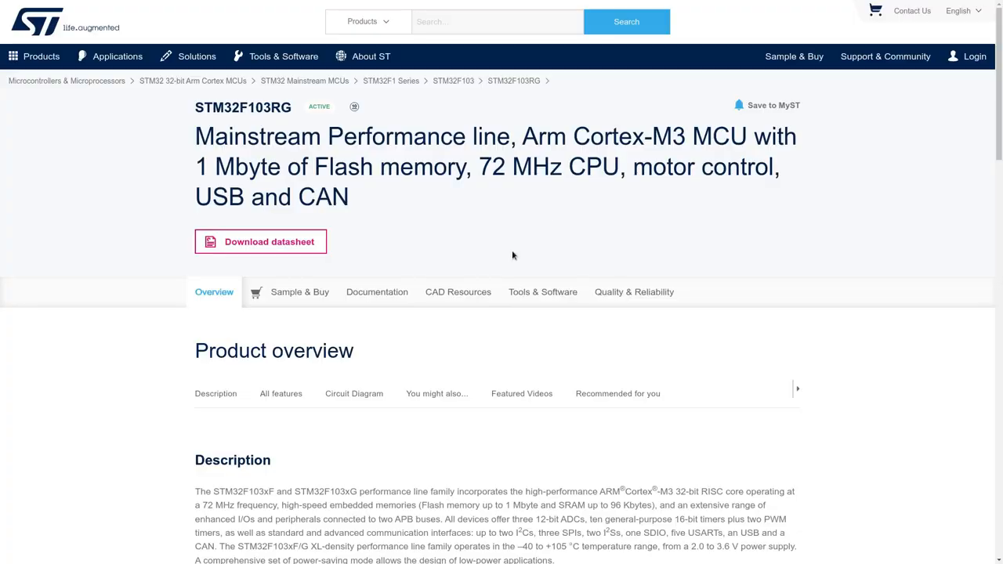
Bring up the STM32F103RG product page on st.com.
{"action": "left_click", "coordinate": [457, 291]}
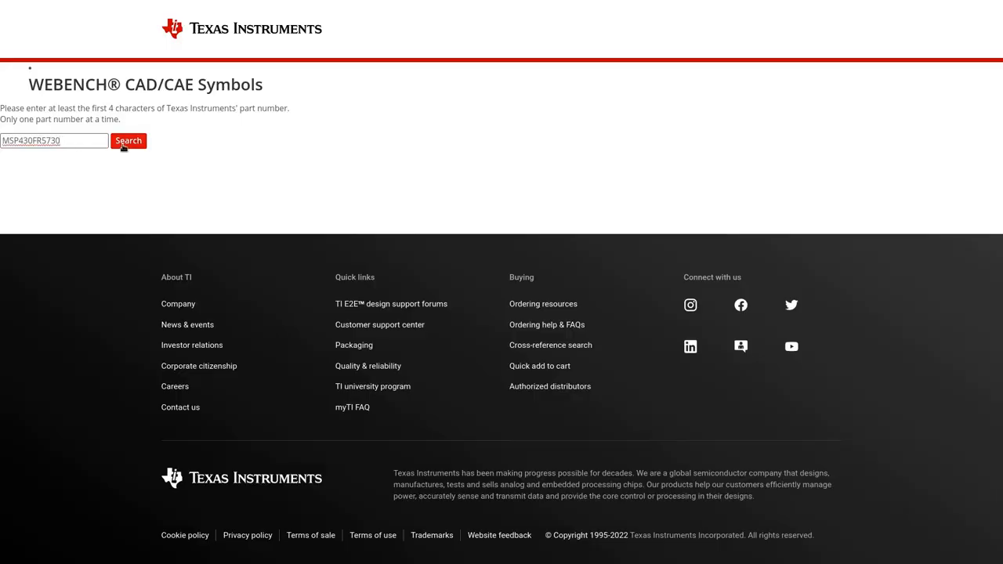
Search WEBENCH CAD symbols for MSP430FR5730 and get the MSP430FR5730_PW_28.bxl file.
{"action": "left_click", "coordinate": [129, 141]}
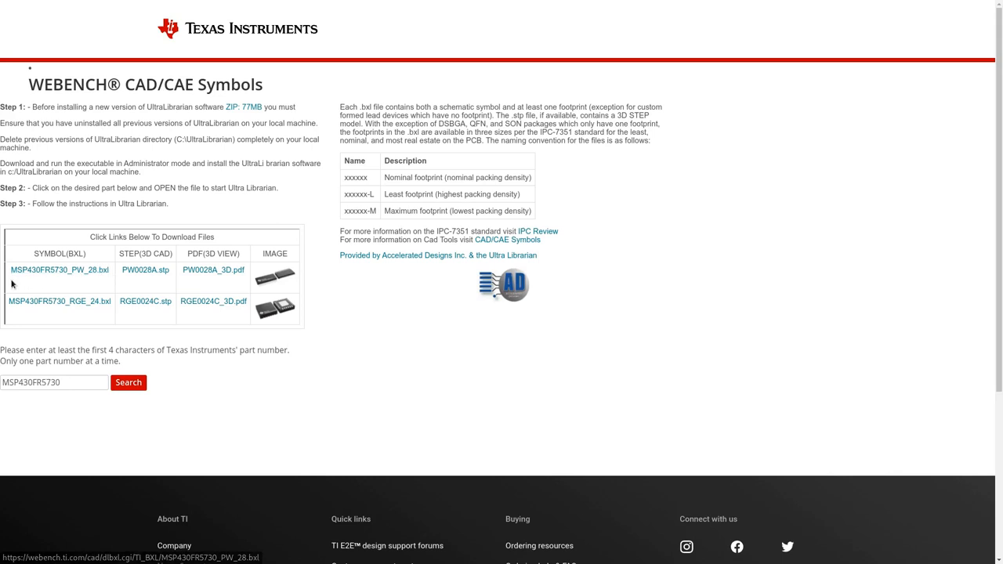
{"action": "left_click", "coordinate": [59, 270]}
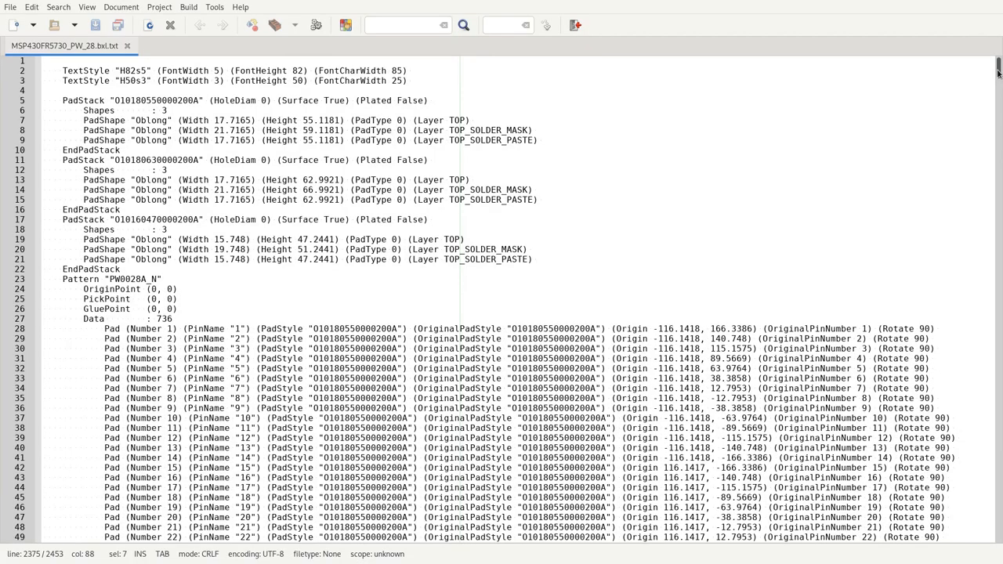
Scroll through the pad list in MSP430FR5730_PW_28.bxl.txt.
{"action": "scroll", "scroll_direction": "down", "scroll_amount": 3}
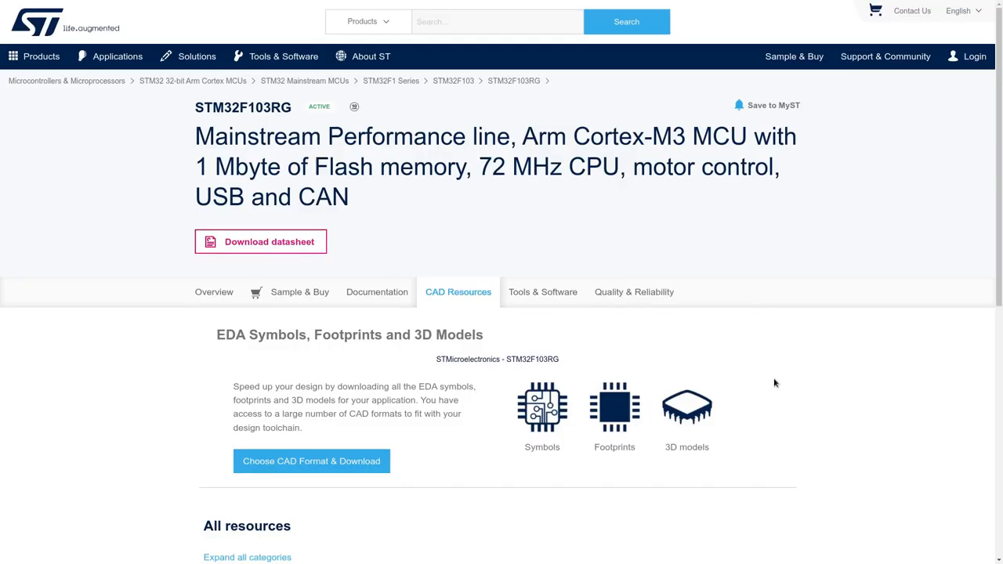
Reach the STM32F103RG CAD format download and confirm the reCAPTCHA, blocked by disabled cookies.
{"action": "left_click", "coordinate": [311, 461]}
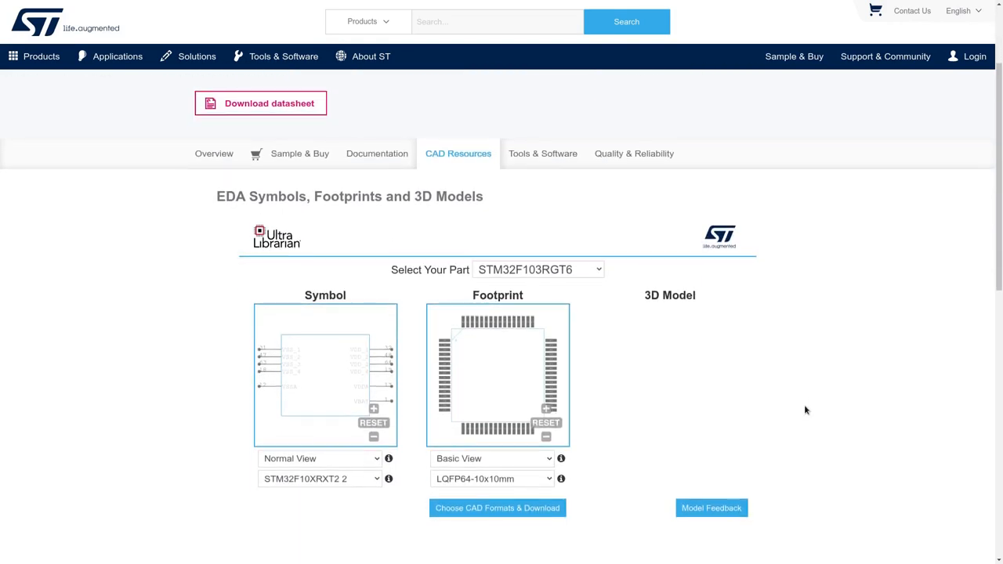
{"action": "left_click", "coordinate": [497, 508]}
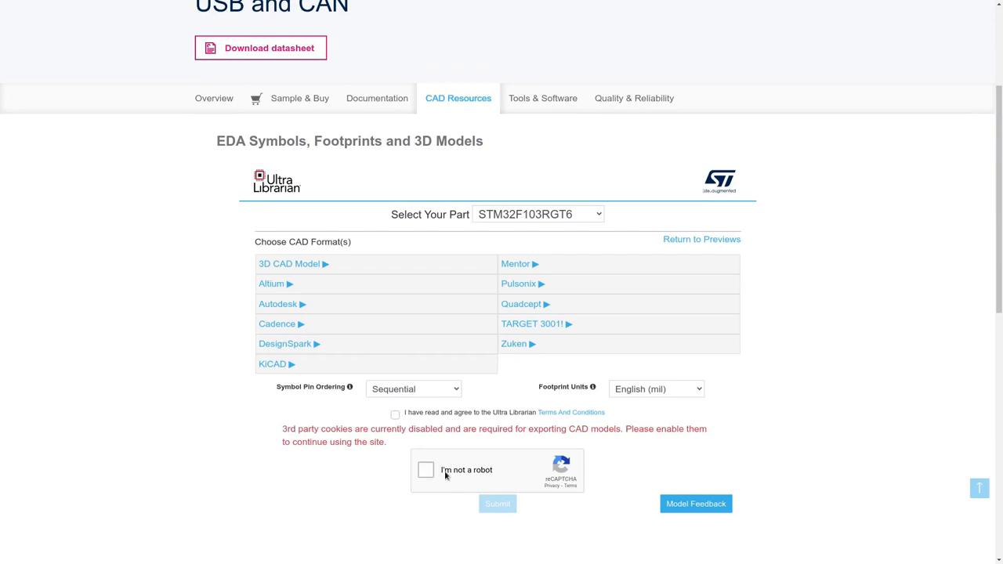
{"action": "mouse_move", "coordinate": [445, 483]}
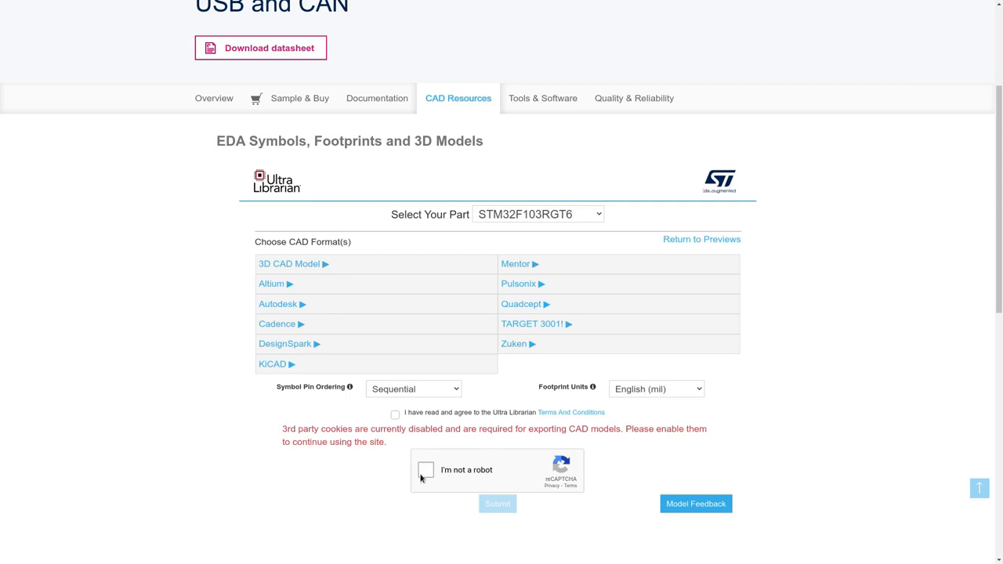
{"action": "left_click", "coordinate": [426, 470]}
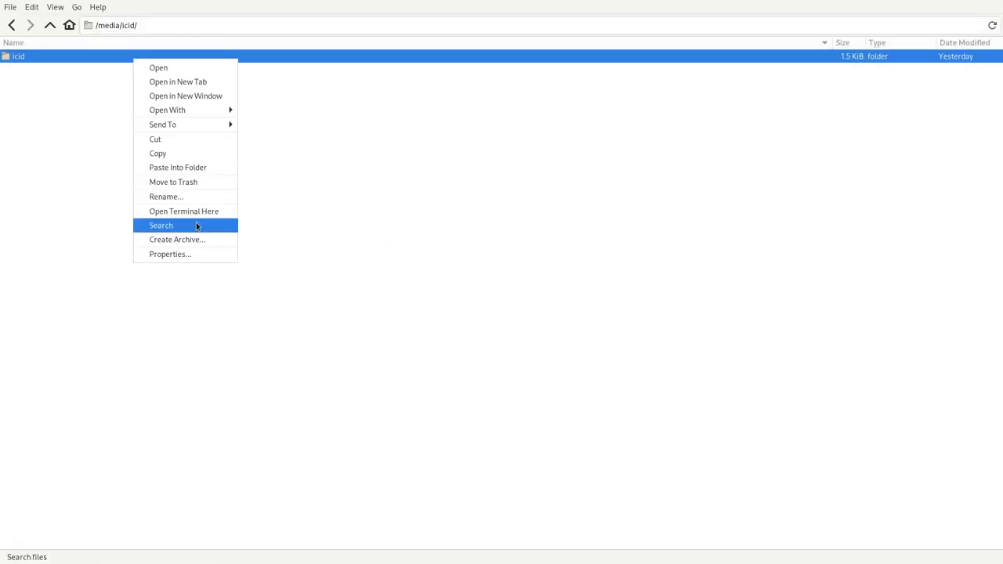
Read the icid folder properties: 1,235,568 items totalling 96.5 GiB.
{"action": "left_click", "coordinate": [169, 254]}
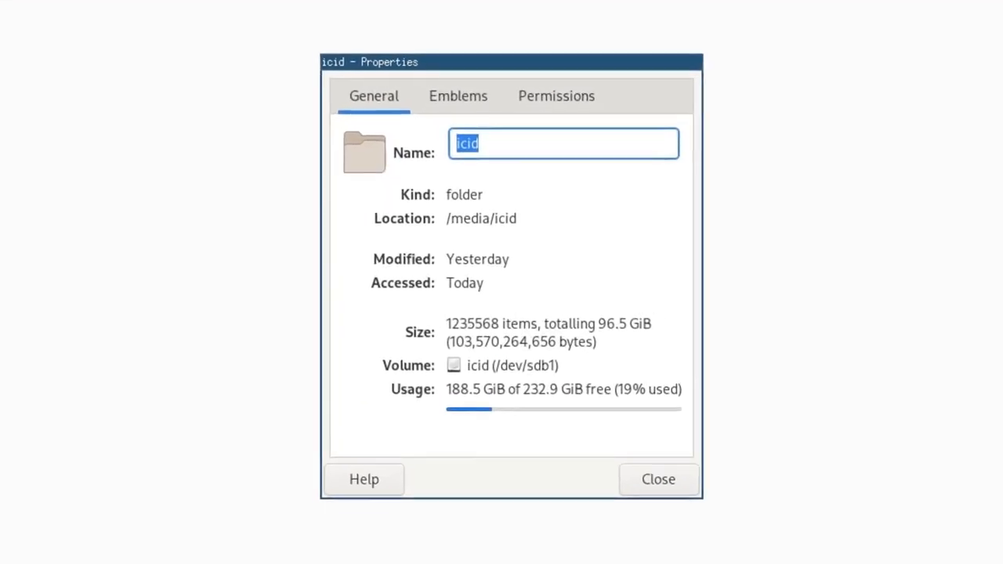
{"action": "left_click", "coordinate": [657, 479]}
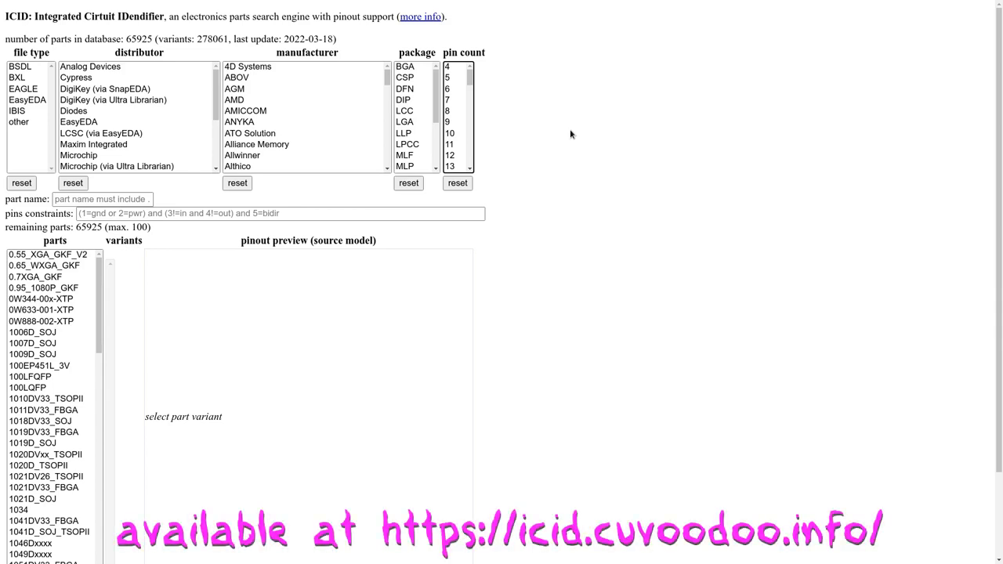
{"action": "mouse_move", "coordinate": [452, 114]}
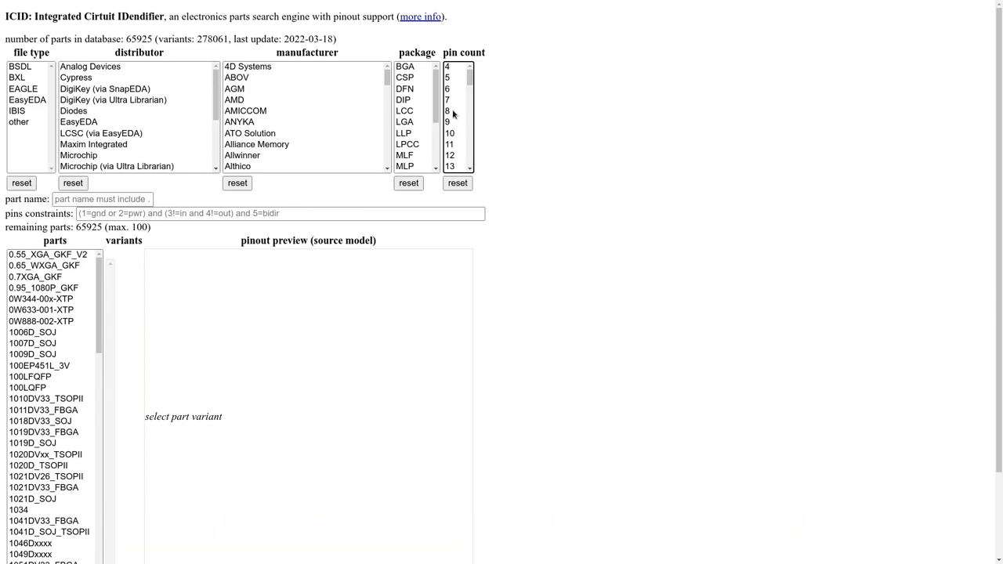
Filter to QFN packages with 24 pins and enter constraint (2=pwr and 5=gnd and 6=pwr and 24=pwr).
{"action": "scroll", "scroll_direction": "down", "scroll_amount": 3}
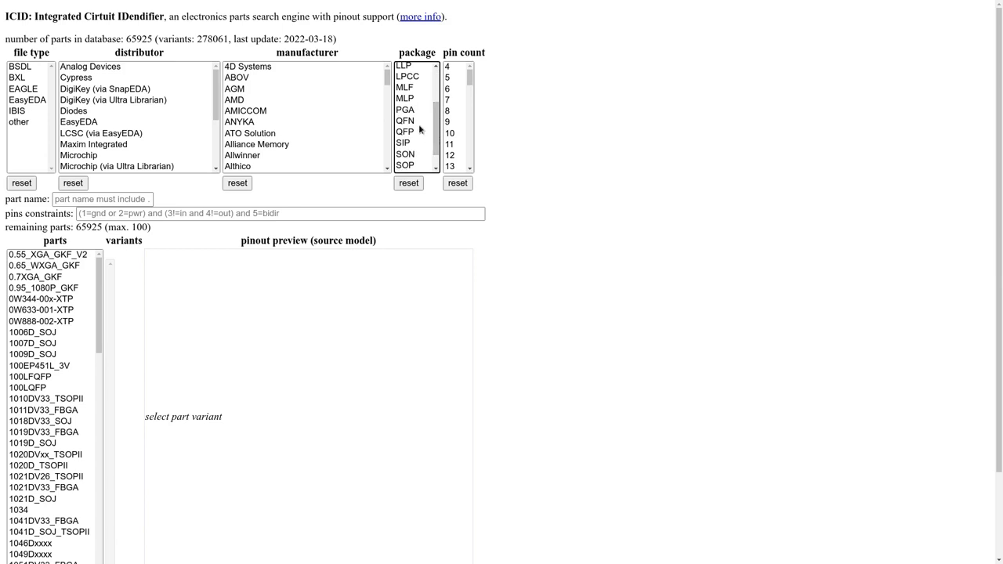
{"action": "left_click", "coordinate": [404, 120]}
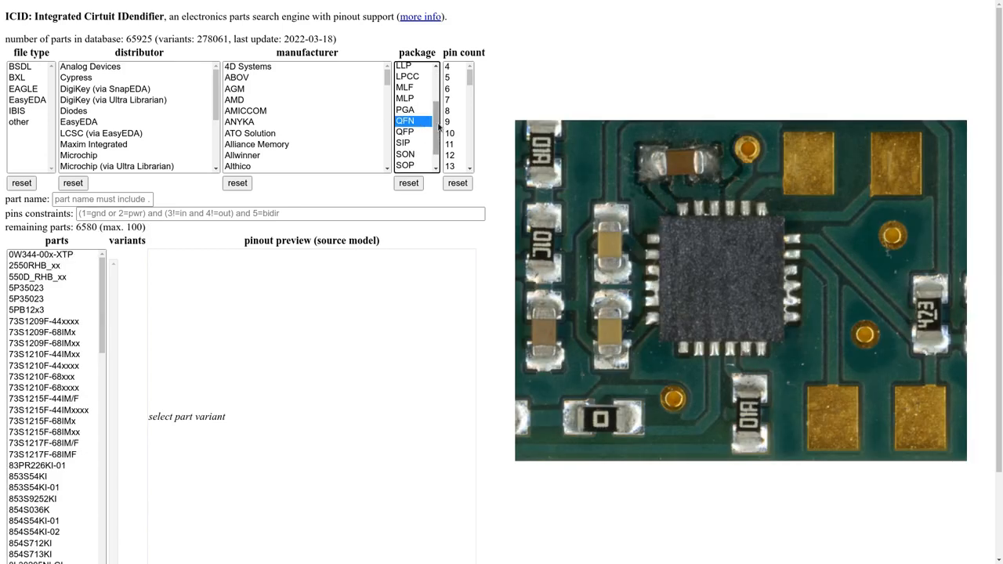
{"action": "scroll", "scroll_direction": "down", "scroll_amount": 3}
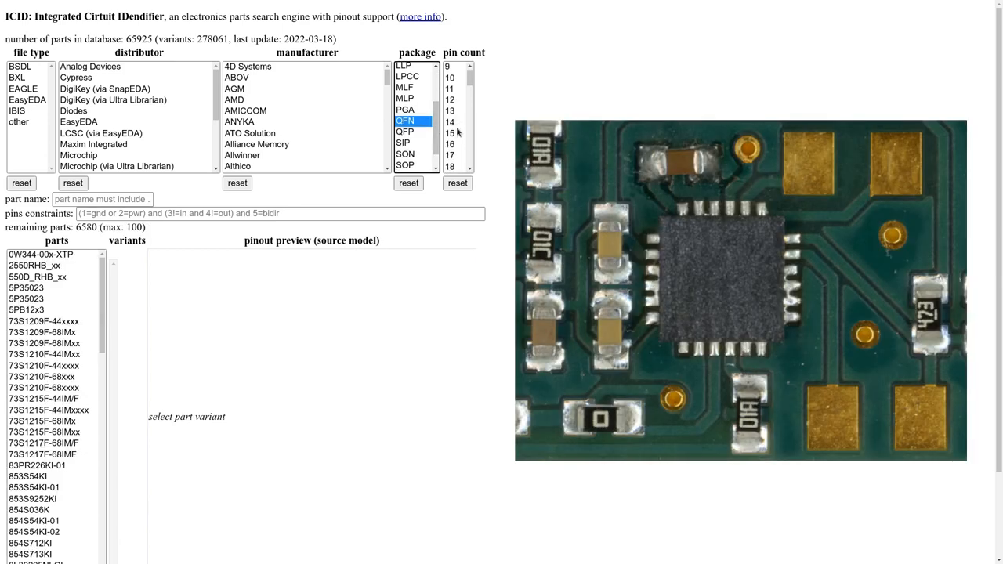
{"action": "left_click", "coordinate": [449, 150]}
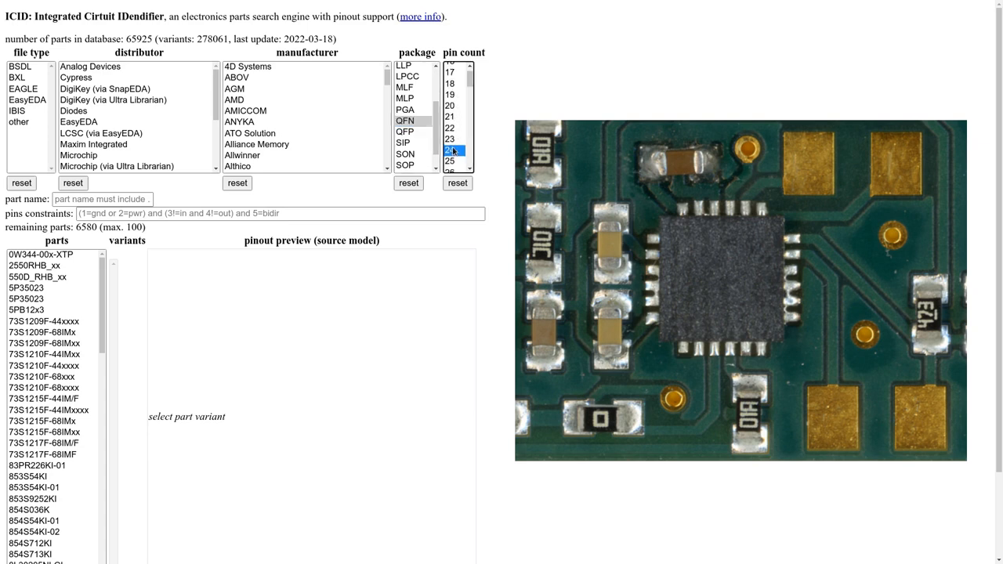
{"action": "left_click", "coordinate": [450, 166]}
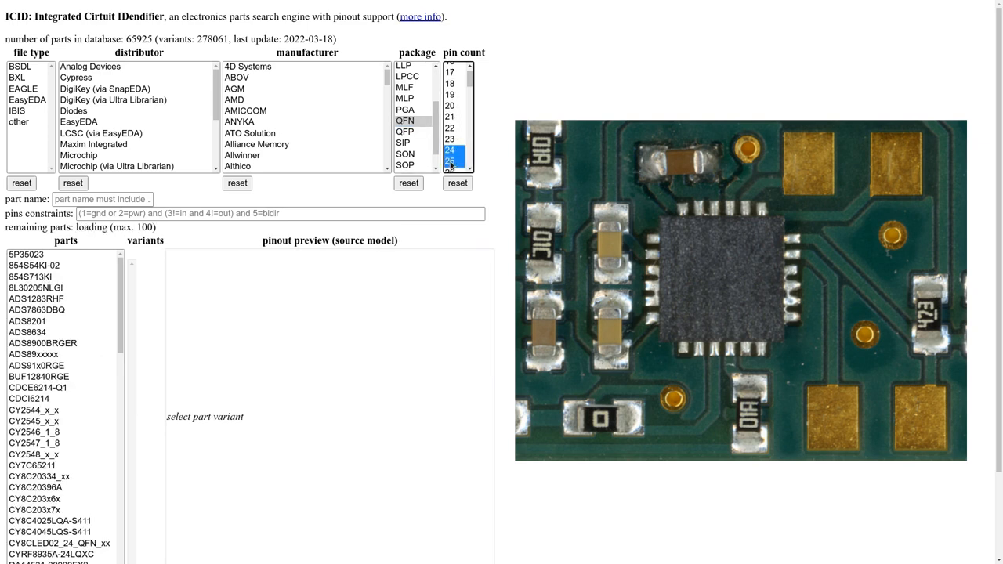
{"action": "left_click", "coordinate": [450, 160]}
{"action": "type", "text": "(2=pwr and 5=gnd and 6=pwr and 24=pwr)"}
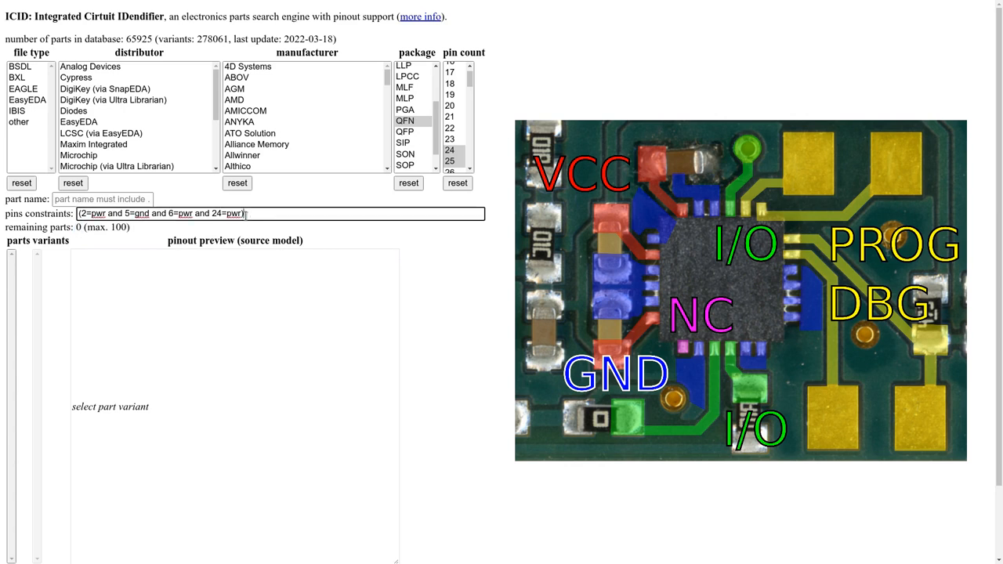
Replace the pin constraint with OR-combined pwr/gnd alternatives and preview the first MSP430FR5730 part.
{"action": "triple_click", "coordinate": [160, 213]}
{"action": "type", "text": " or (8=pwr and 11=gnd and 12=pwr and 6=pwr) or (14=pwr an"}
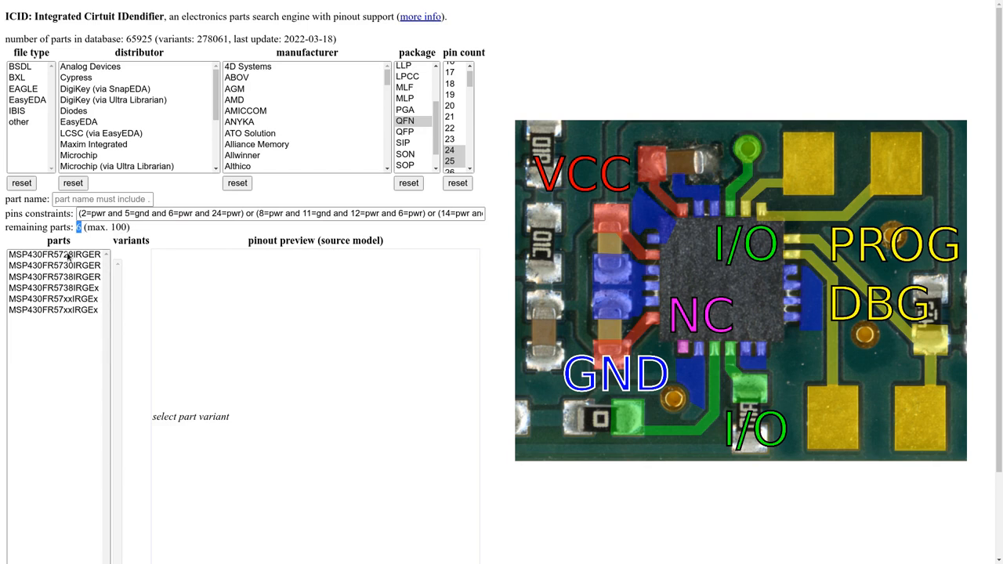
{"action": "left_click", "coordinate": [55, 253]}
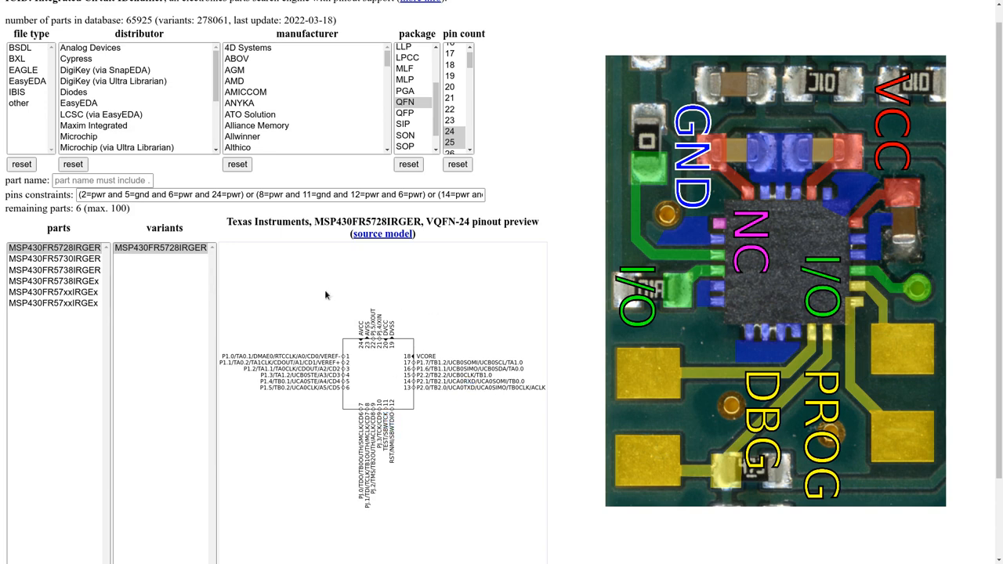
Preview the MSP430FR5730IRGER and MSP430FR5738IRGER pinouts, then reset the search to all parts.
{"action": "left_click", "coordinate": [53, 258]}
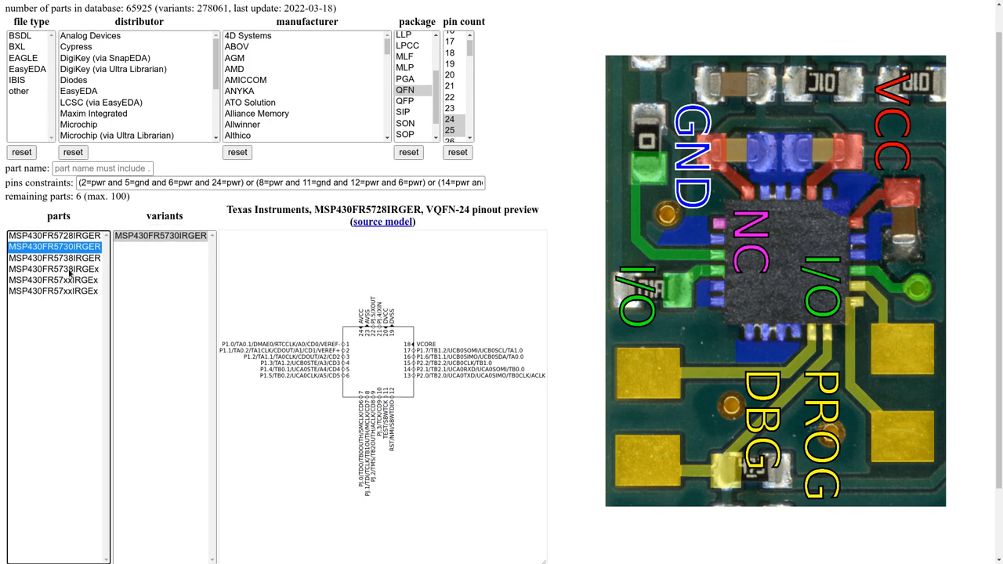
{"action": "left_click", "coordinate": [53, 246]}
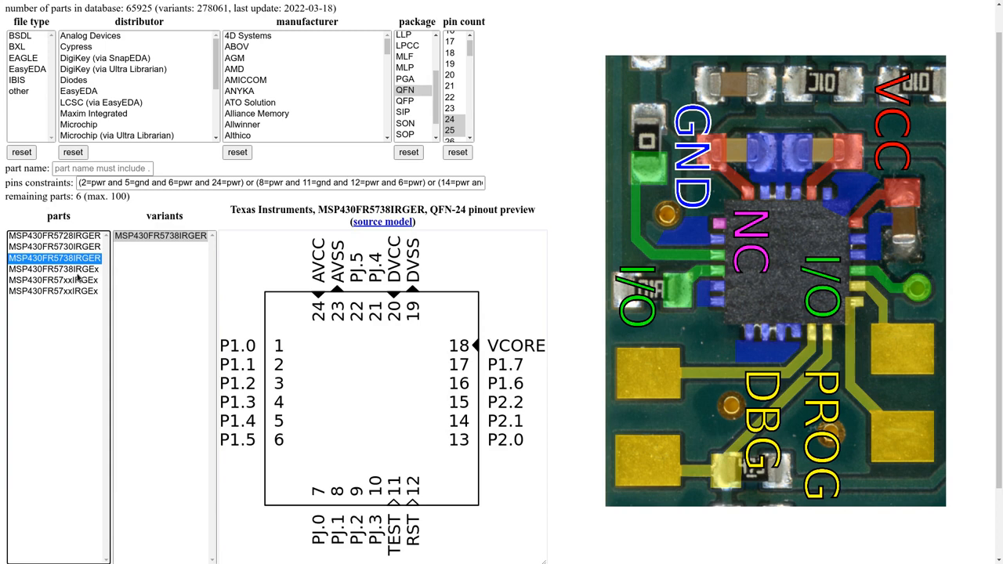
{"action": "left_click", "coordinate": [54, 235]}
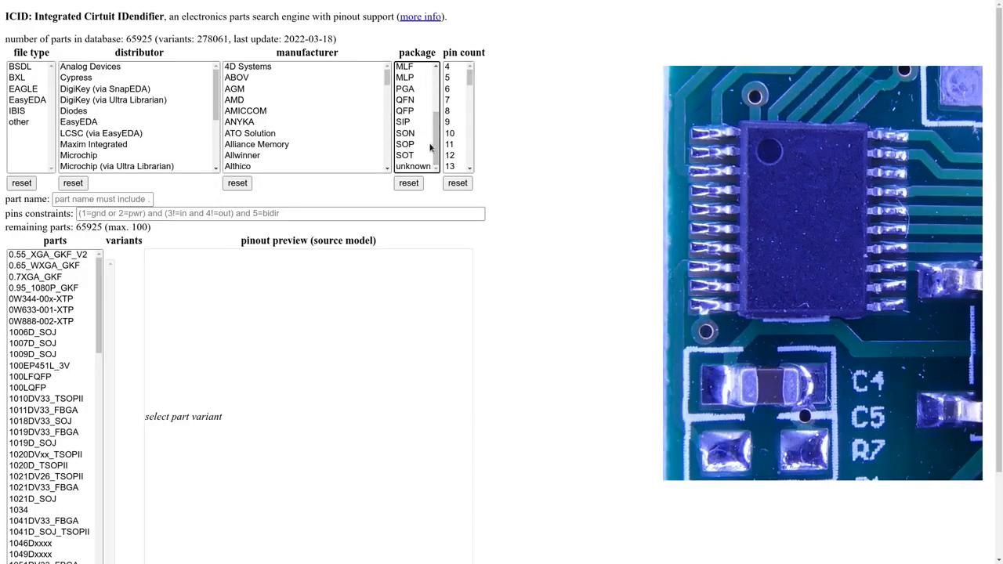
Filter to SOP packages with 20 pins and constraint '7=gnd and 9=pwr and (10=out or 10=bidir)'.
{"action": "left_click", "coordinate": [404, 144]}
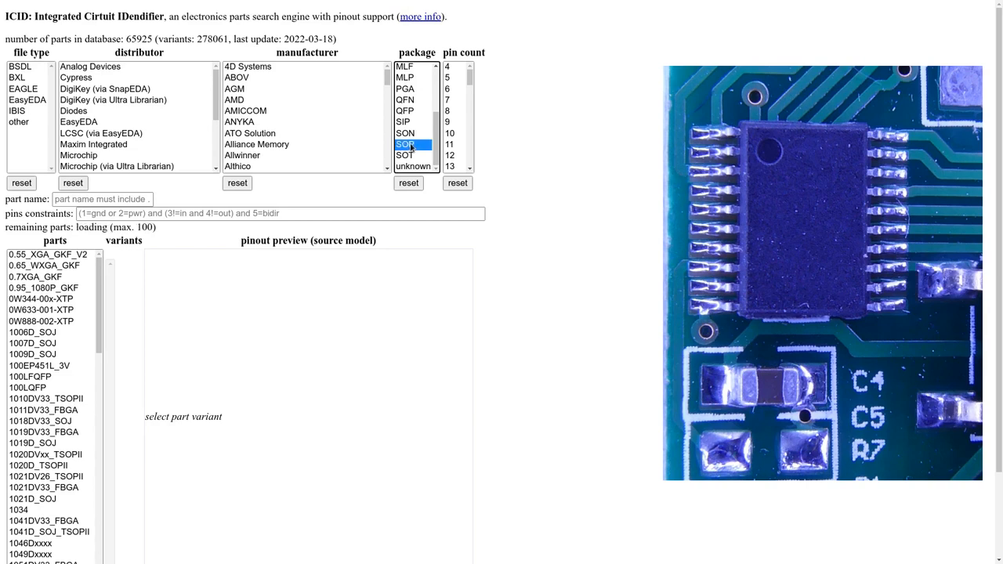
{"action": "left_click", "coordinate": [405, 145]}
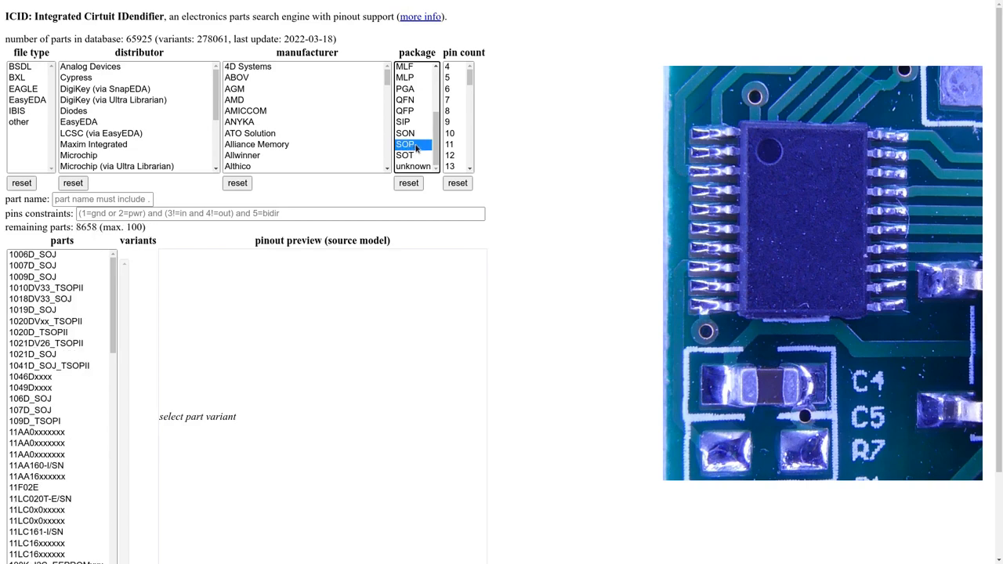
{"action": "scroll", "scroll_direction": "down", "scroll_amount": 3}
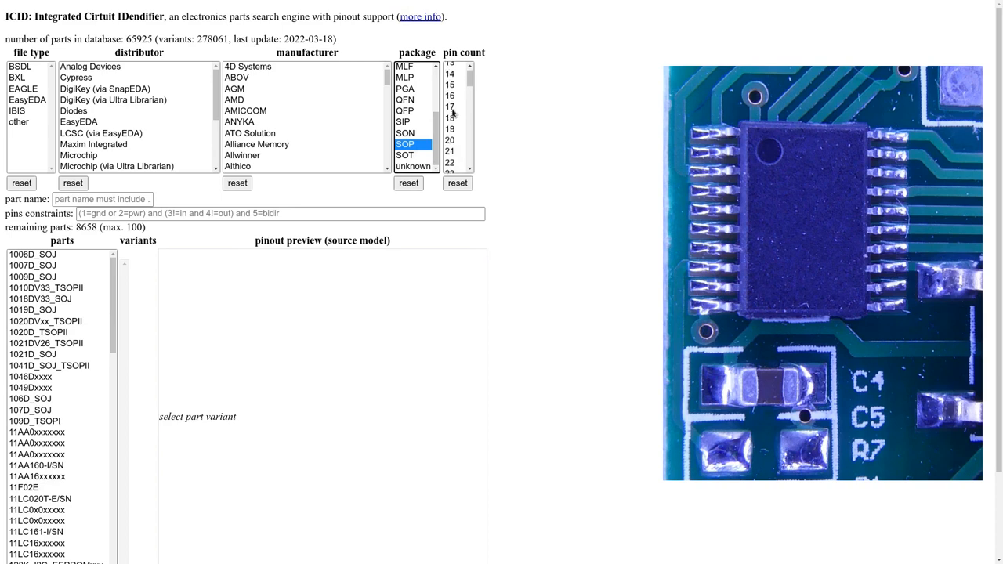
{"action": "left_click", "coordinate": [450, 132]}
{"action": "type", "text": "7=gnd and 9=pwr  and (10=out or 10=bidir)"}
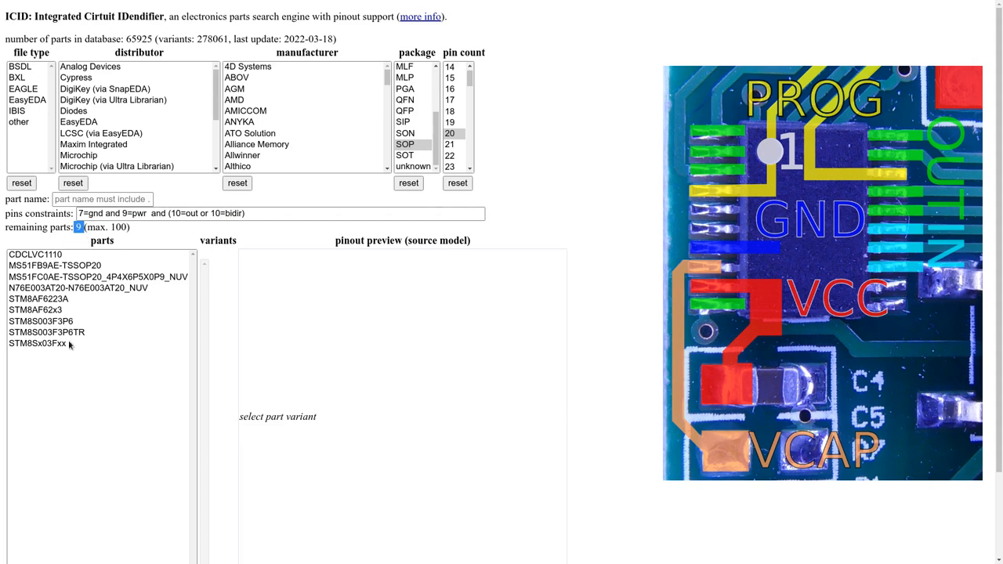
{"action": "mouse_move", "coordinate": [53, 263]}
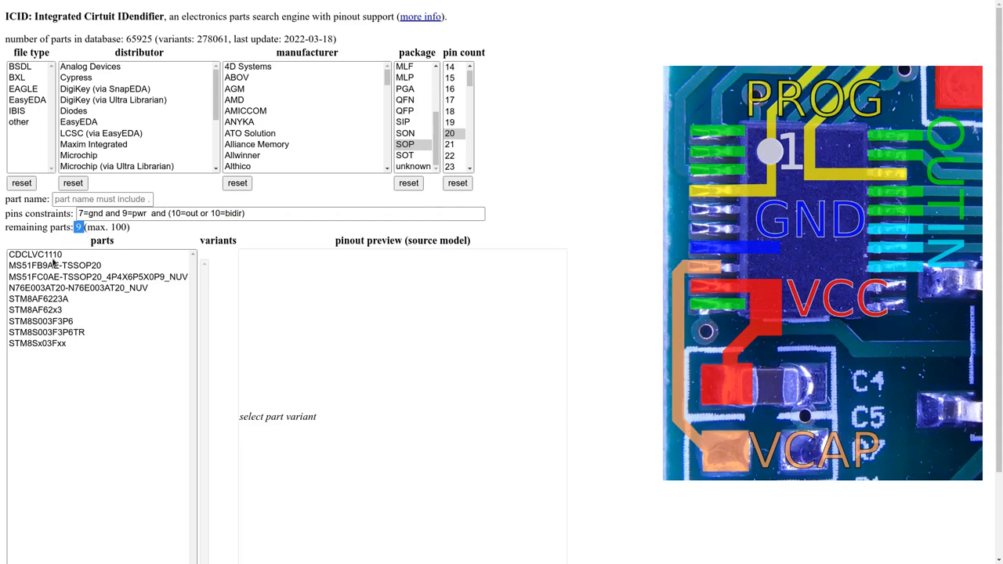
Preview the CDCLVC1110, MS51FB9AE-TSSOP20 and MS51FC0AE-TSSOP20 pinouts in turn.
{"action": "left_click", "coordinate": [34, 254]}
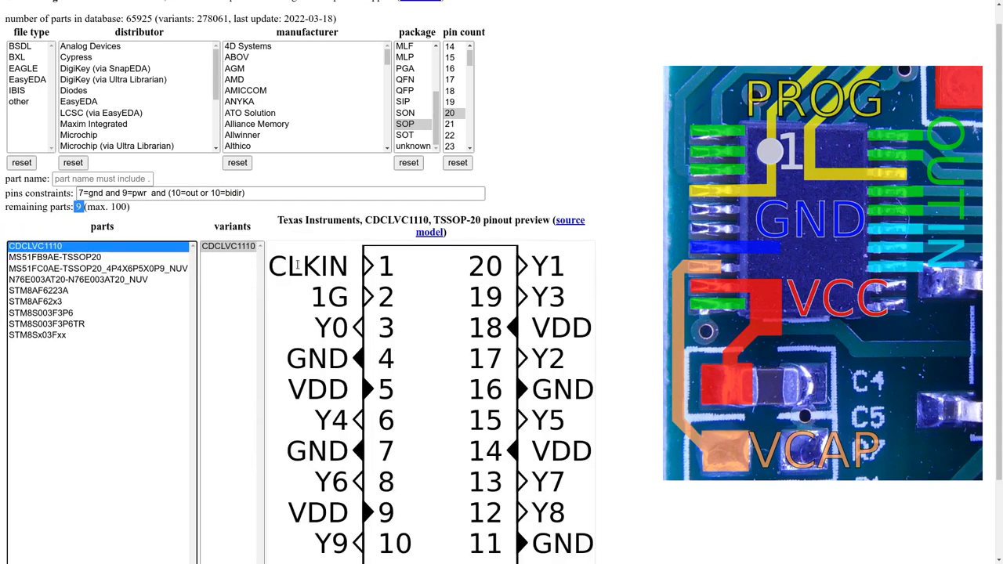
{"action": "scroll", "scroll_direction": "down", "scroll_amount": 3}
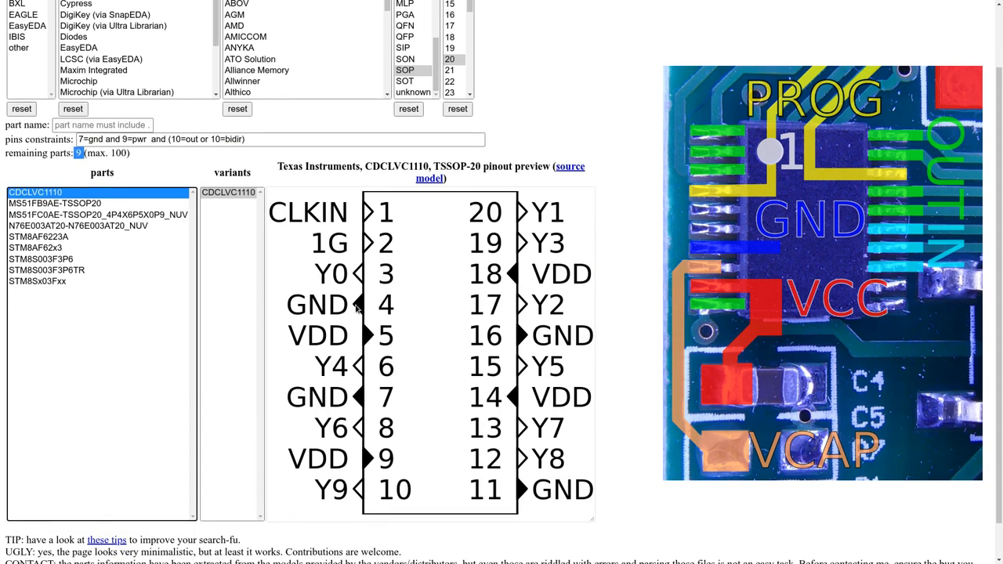
{"action": "mouse_move", "coordinate": [551, 366]}
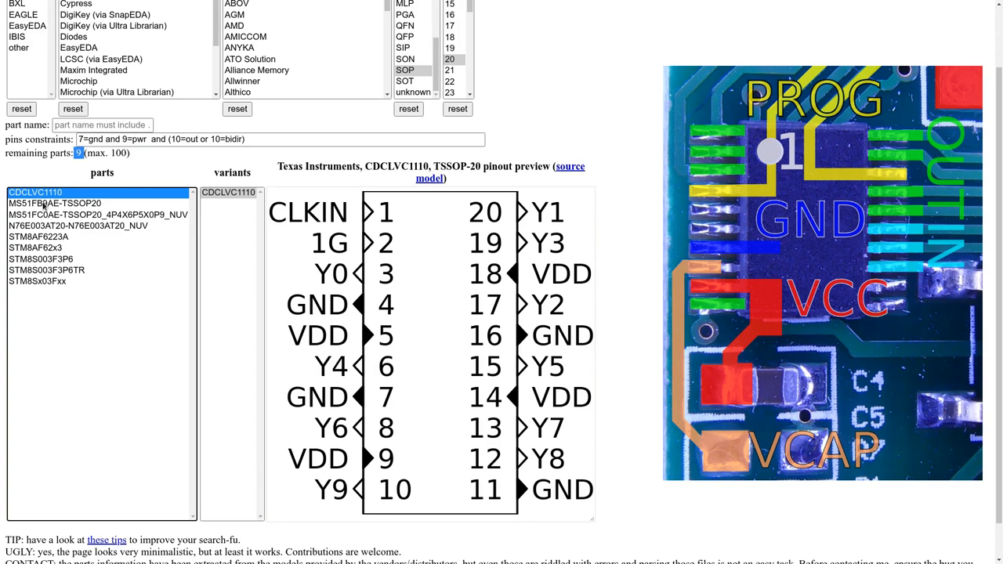
{"action": "left_click", "coordinate": [55, 204]}
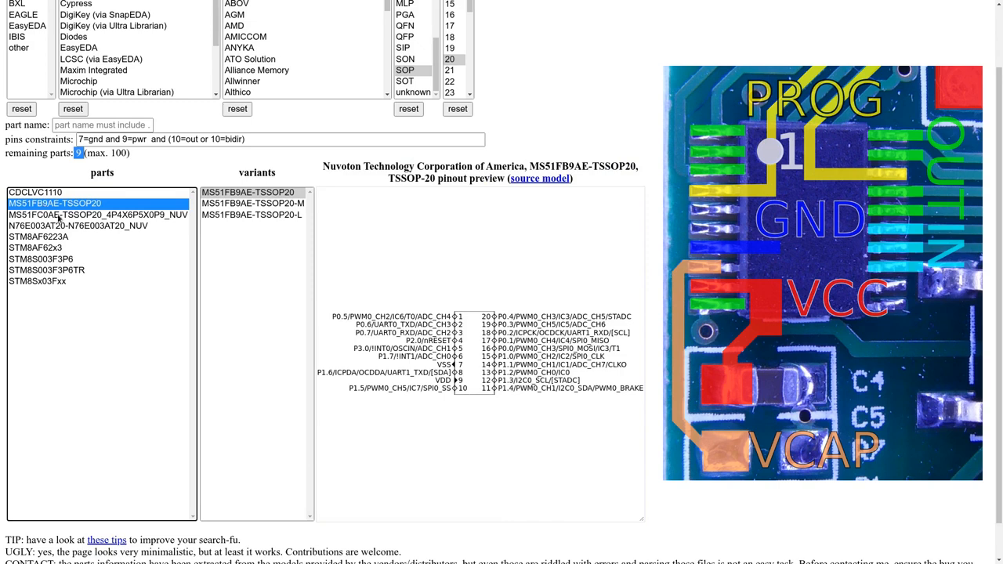
{"action": "mouse_move", "coordinate": [423, 345]}
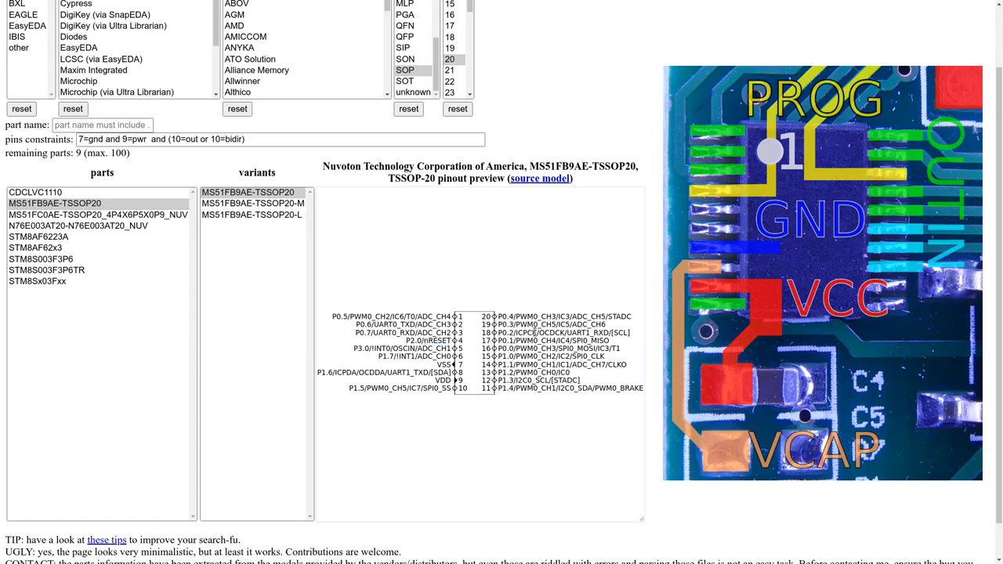
{"action": "double_click", "coordinate": [524, 332]}
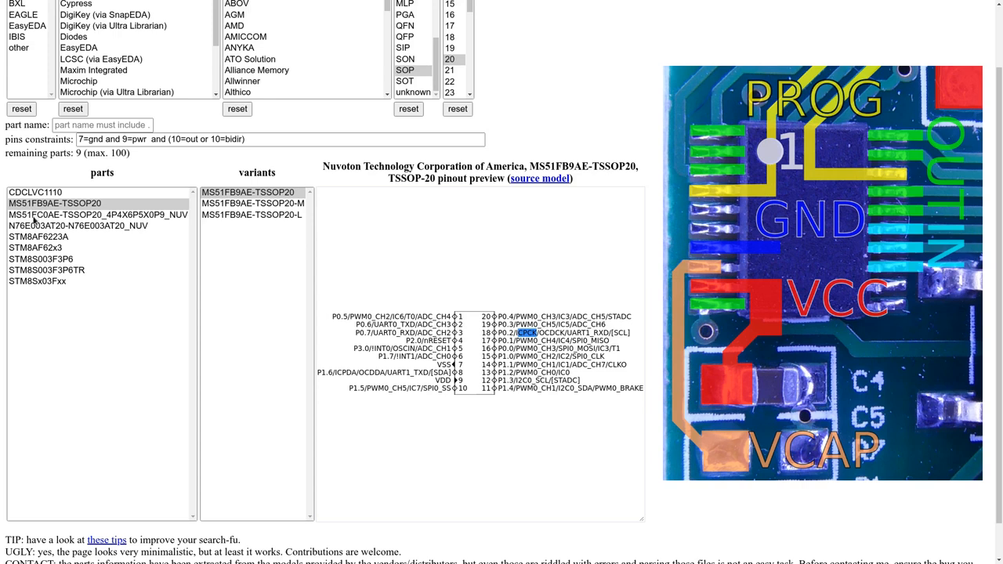
{"action": "left_click", "coordinate": [99, 226]}
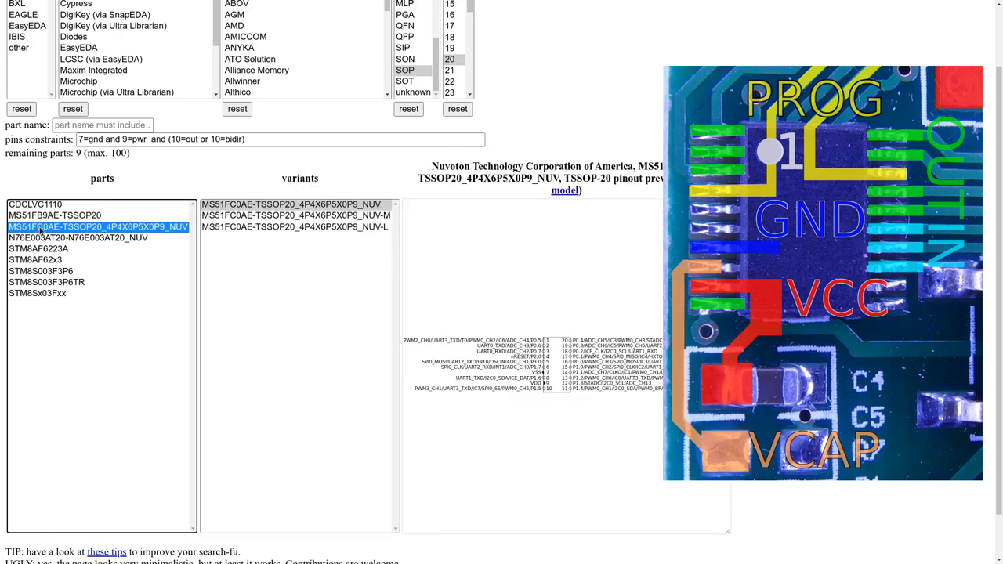
Preview the N76E003AT20 pinout, mark its VDD pin 9 label, then preview STM8S003F3P6.
{"action": "left_click", "coordinate": [77, 238]}
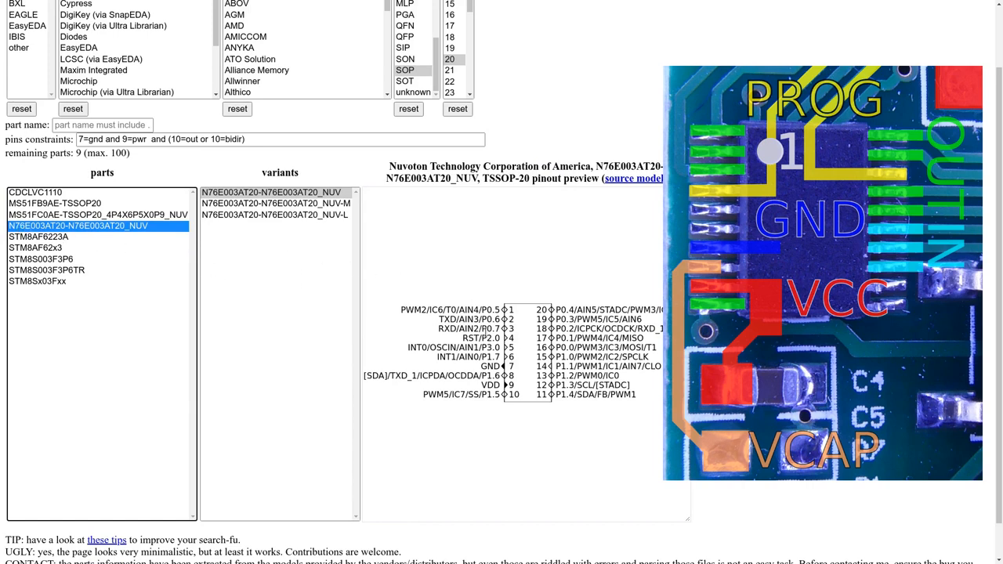
{"action": "double_click", "coordinate": [467, 339]}
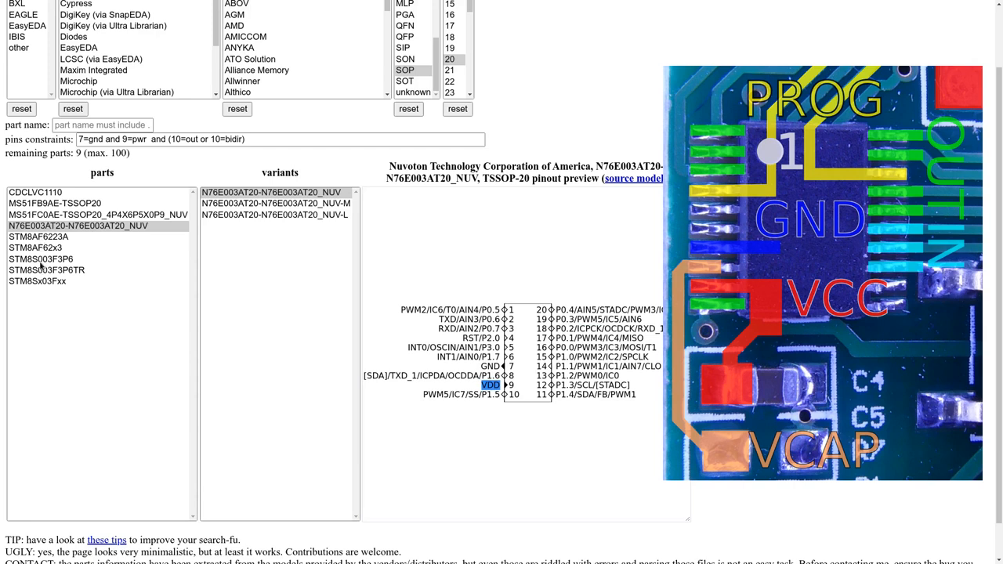
{"action": "left_click", "coordinate": [40, 258]}
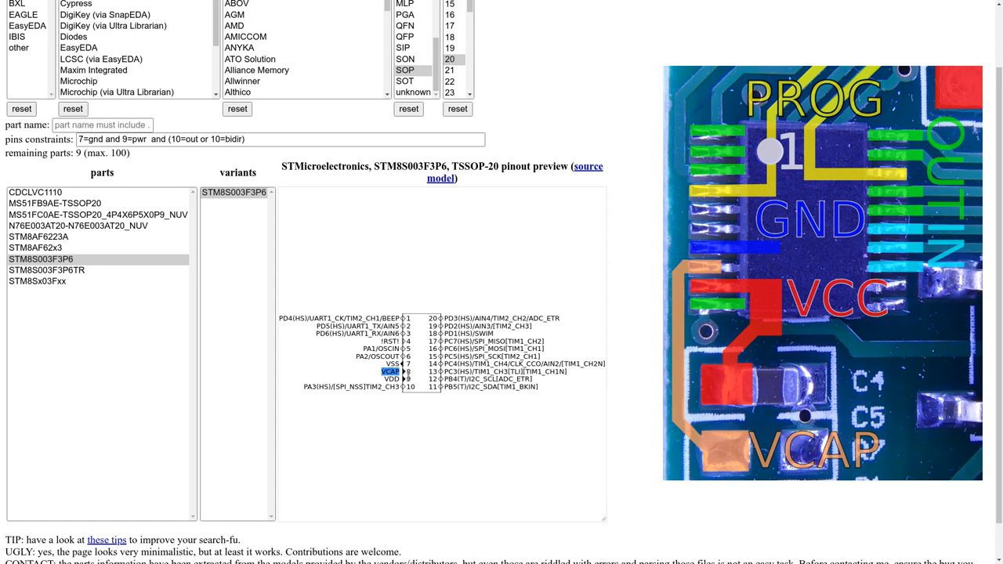
{"action": "mouse_move", "coordinate": [413, 376]}
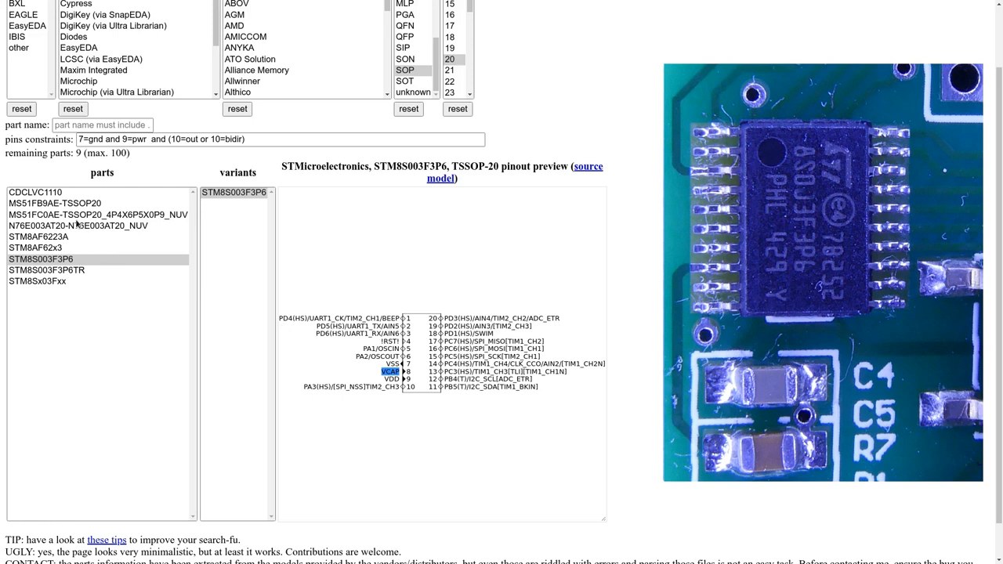
Switch between the N76E003AT20, STM8S003F3P6 and MS51FB9AE-TSSOP20 pinouts to compare them.
{"action": "left_click", "coordinate": [79, 226]}
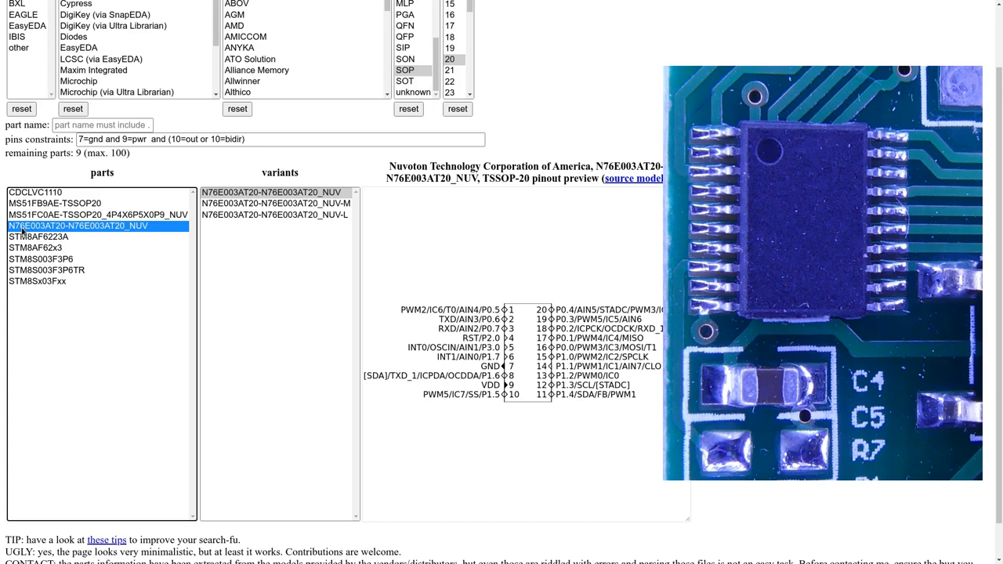
{"action": "mouse_move", "coordinate": [44, 233]}
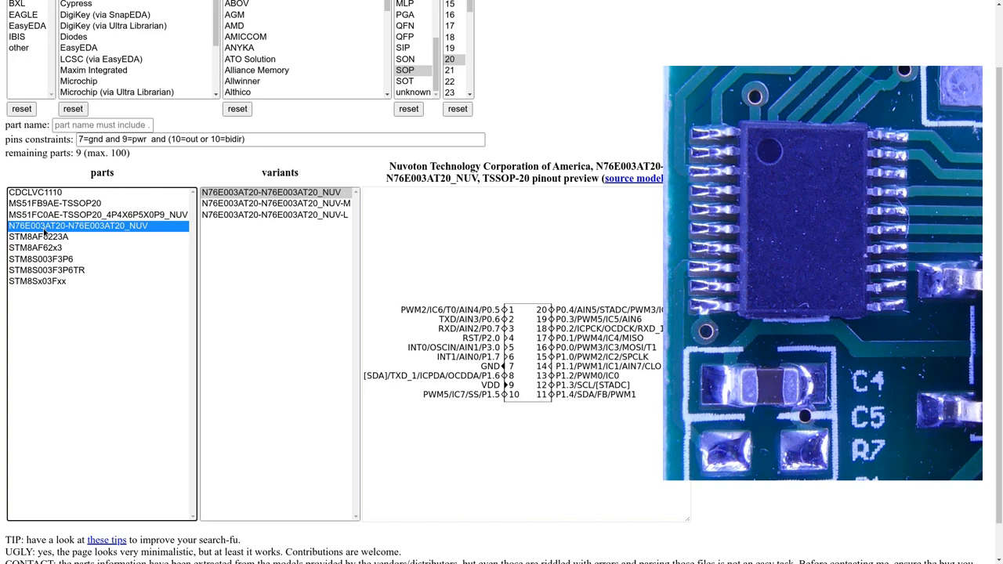
{"action": "mouse_move", "coordinate": [33, 252]}
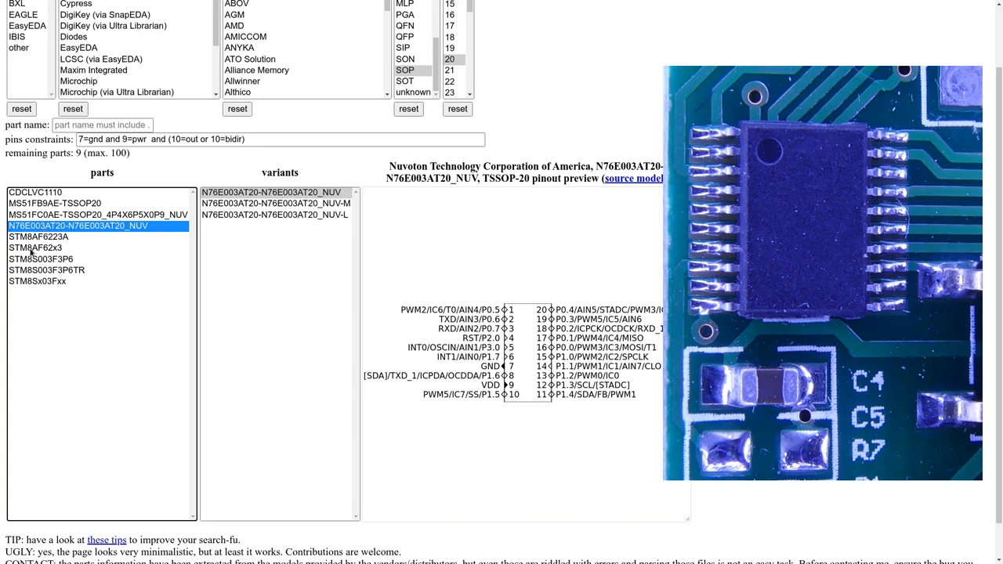
{"action": "left_click", "coordinate": [41, 259]}
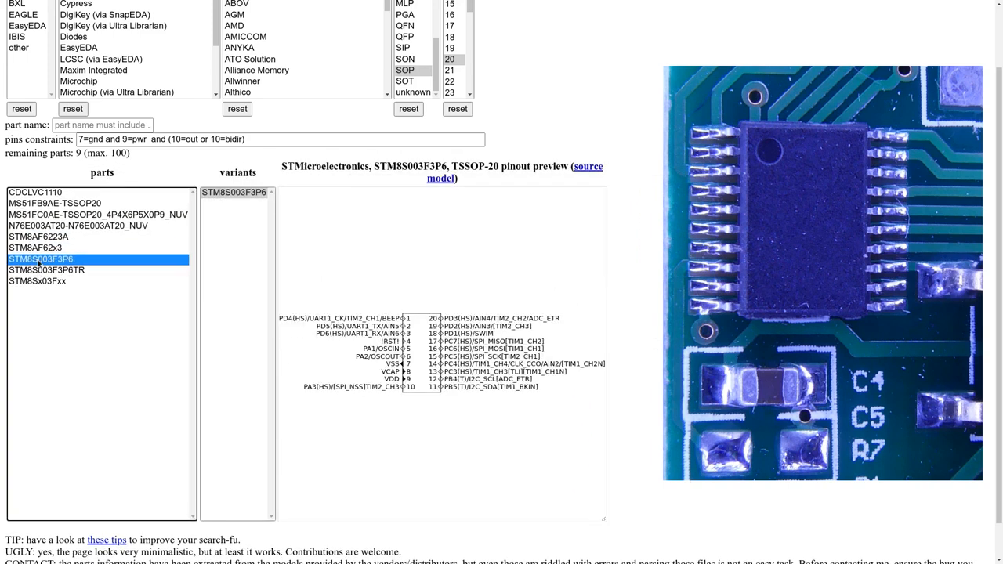
{"action": "left_click", "coordinate": [77, 226]}
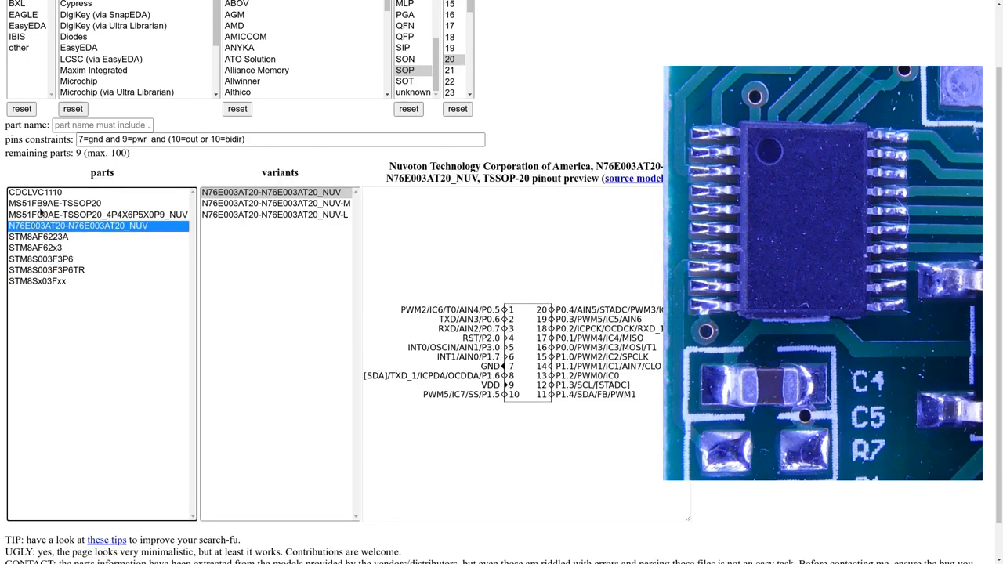
{"action": "left_click", "coordinate": [54, 204]}
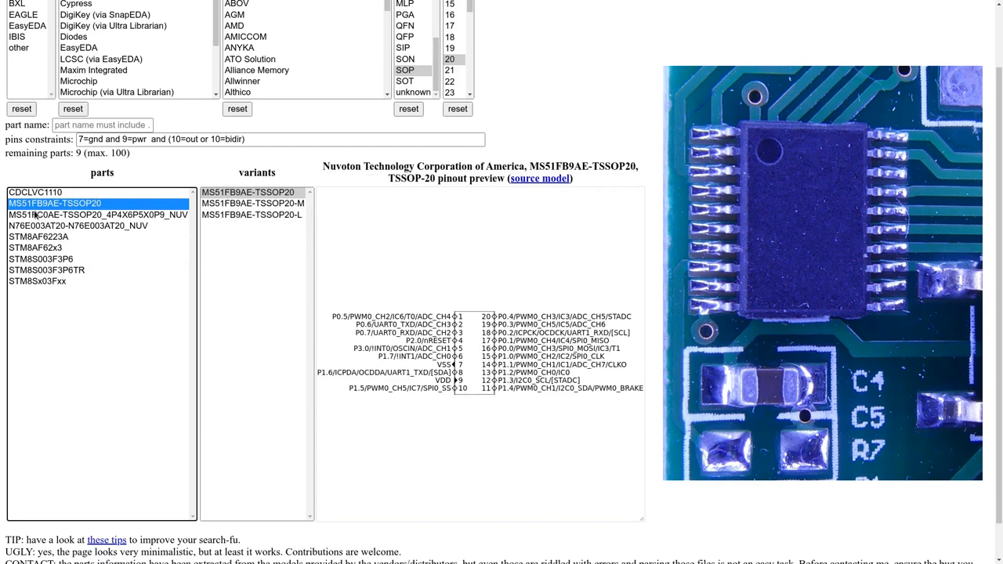